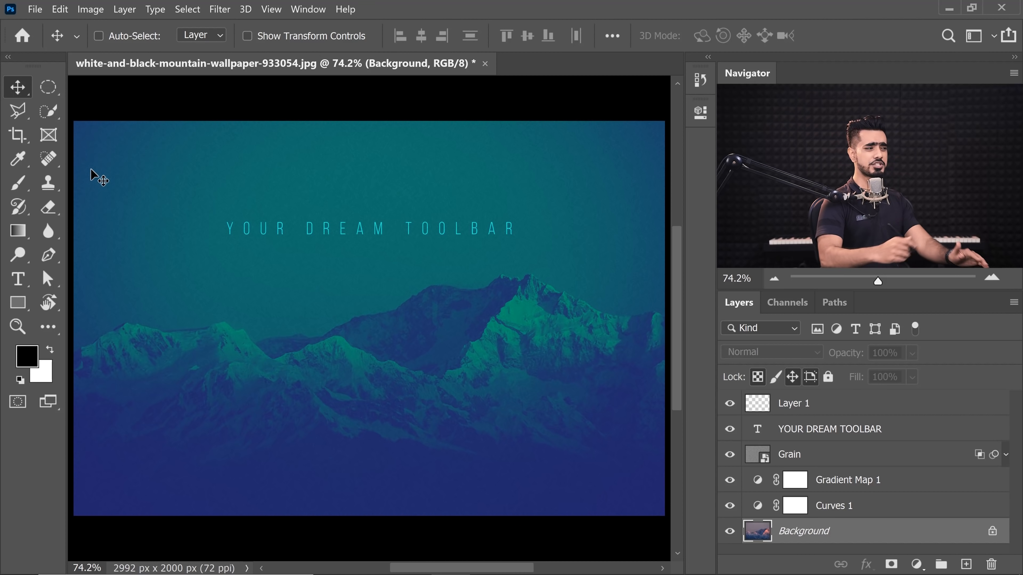
pyautogui.moveTo(20, 205)
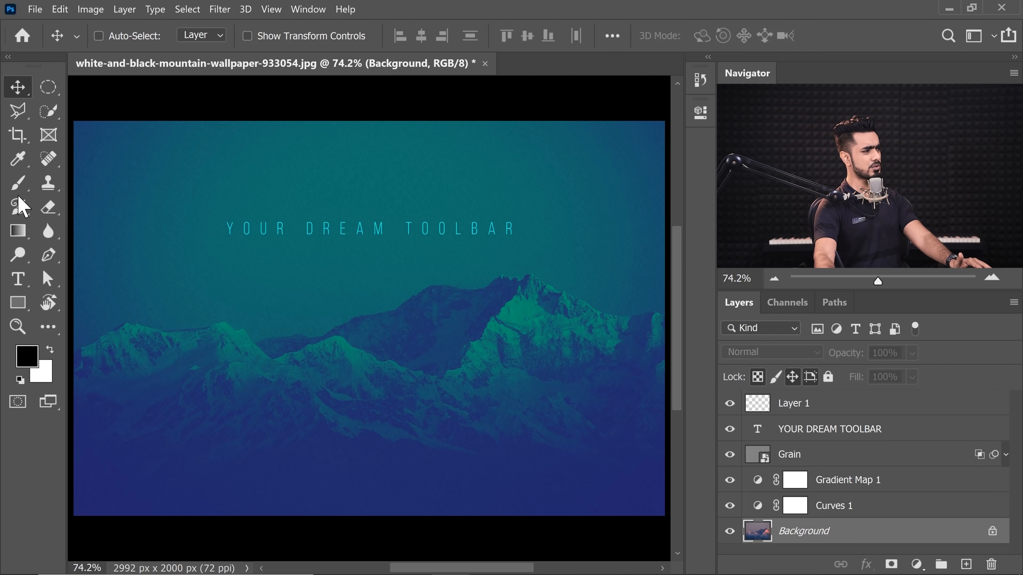
pyautogui.moveTo(47, 159)
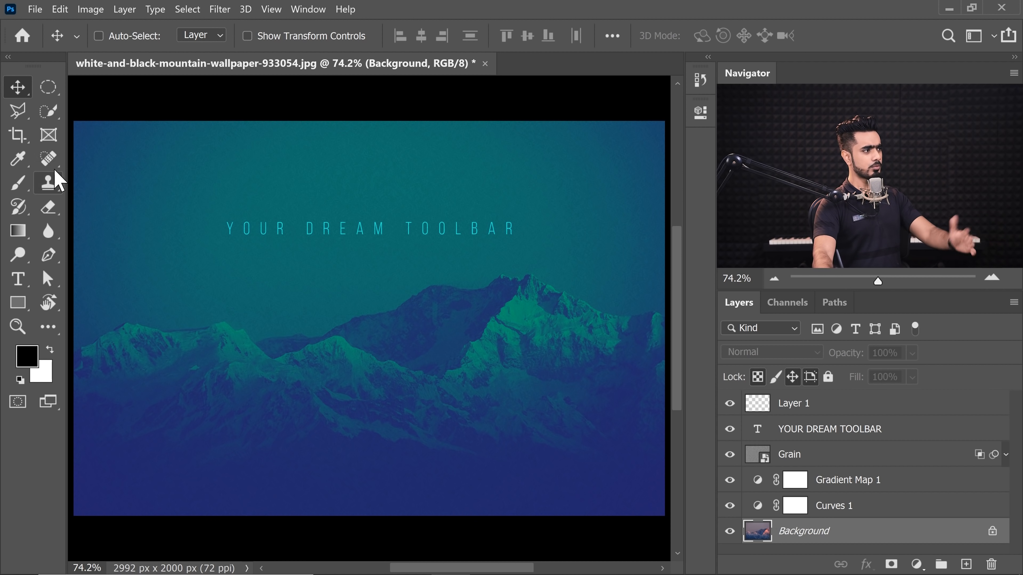
# Step: Activate the Patch Tool from the Spot Healing Brush group
pyautogui.click(47, 159)
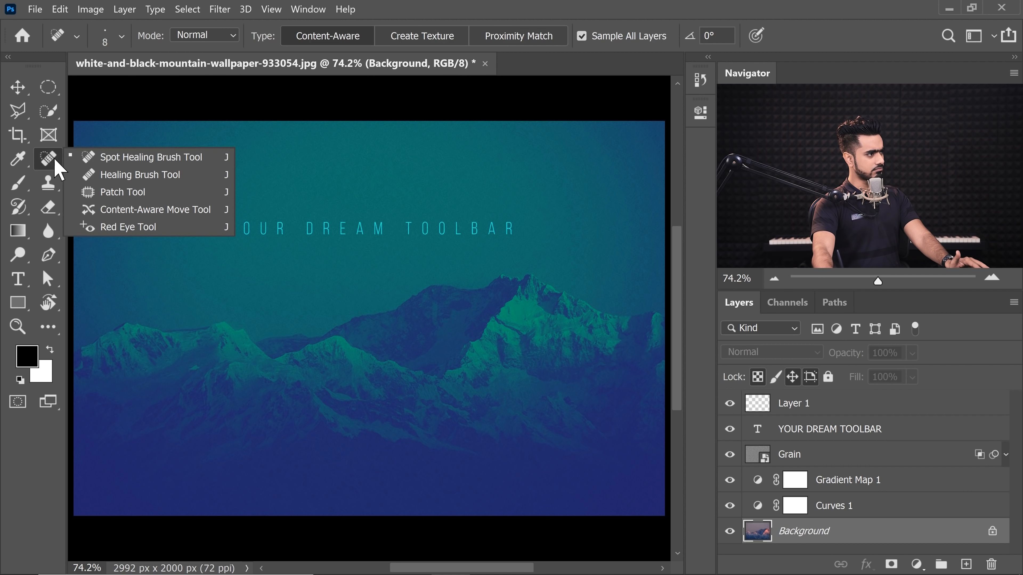
pyautogui.moveTo(104, 192)
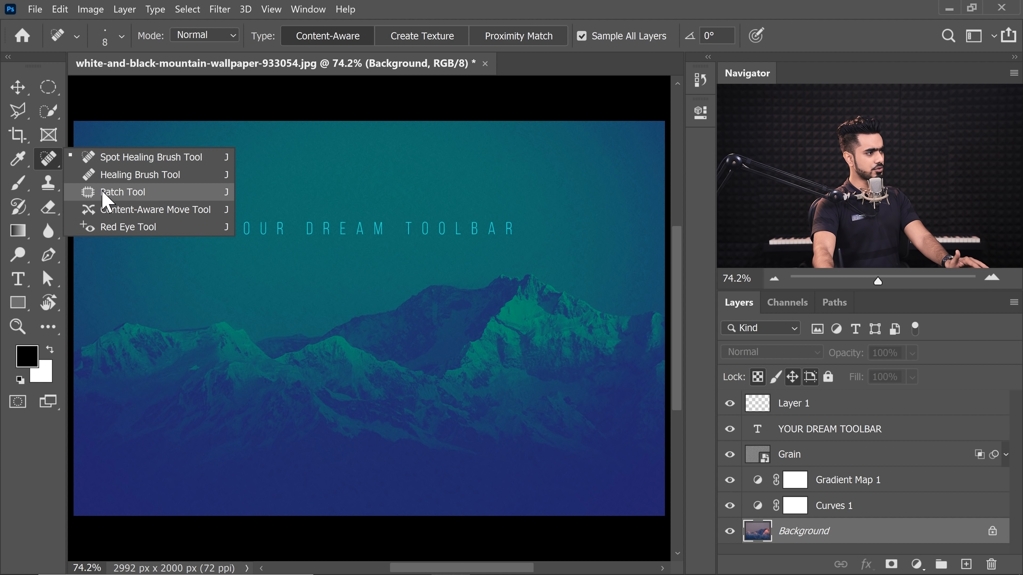
pyautogui.click(122, 191)
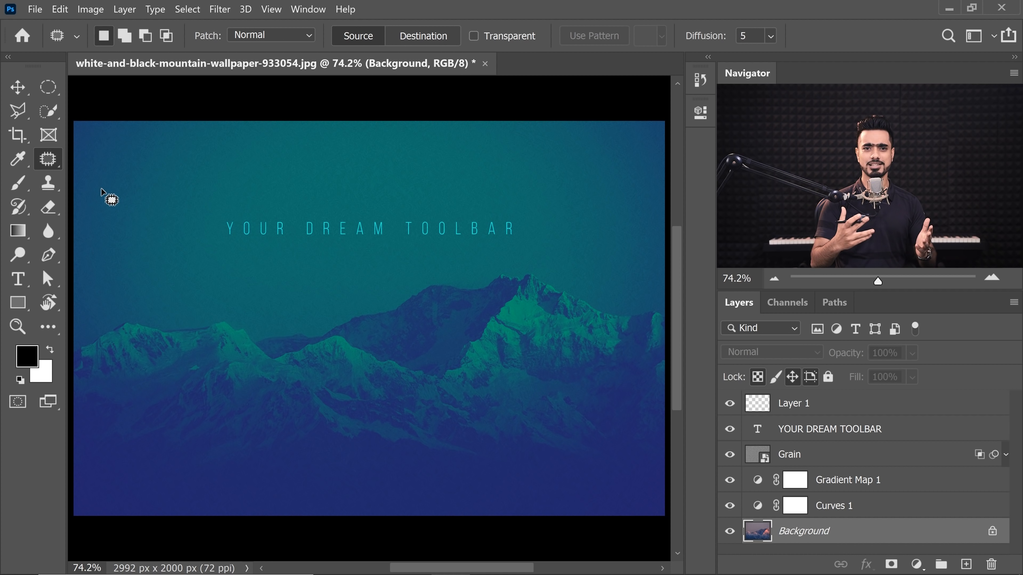
pyautogui.click(47, 326)
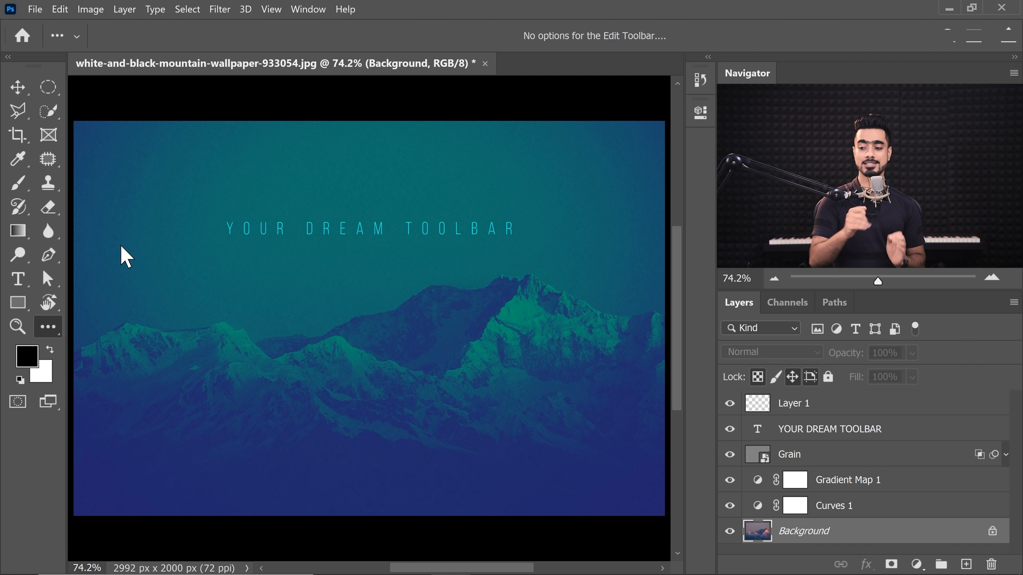
pyautogui.moveTo(72, 329)
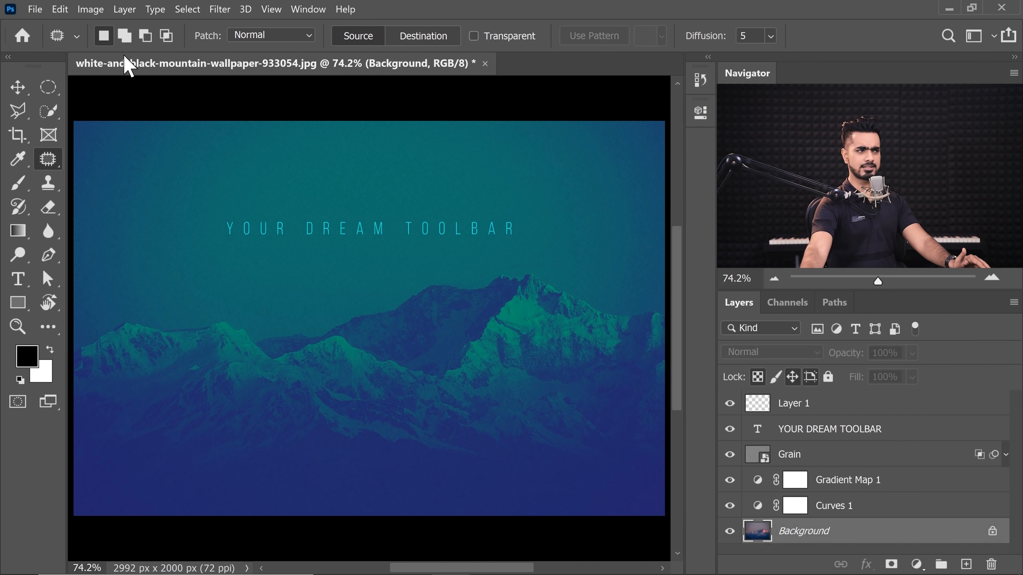
# Step: Launch the Customize Toolbar dialog from the Edit menu
pyautogui.click(59, 9)
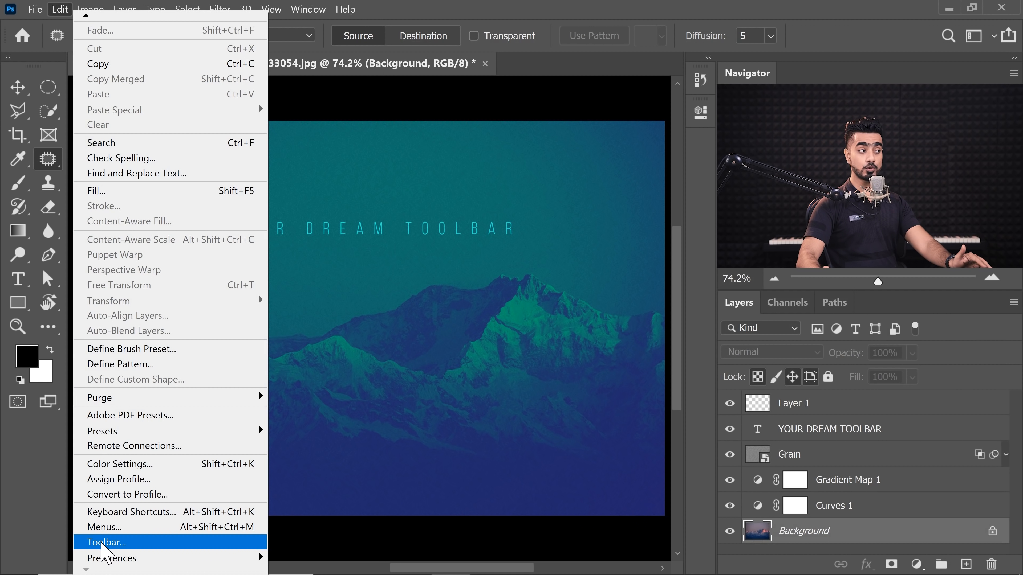
pyautogui.click(105, 543)
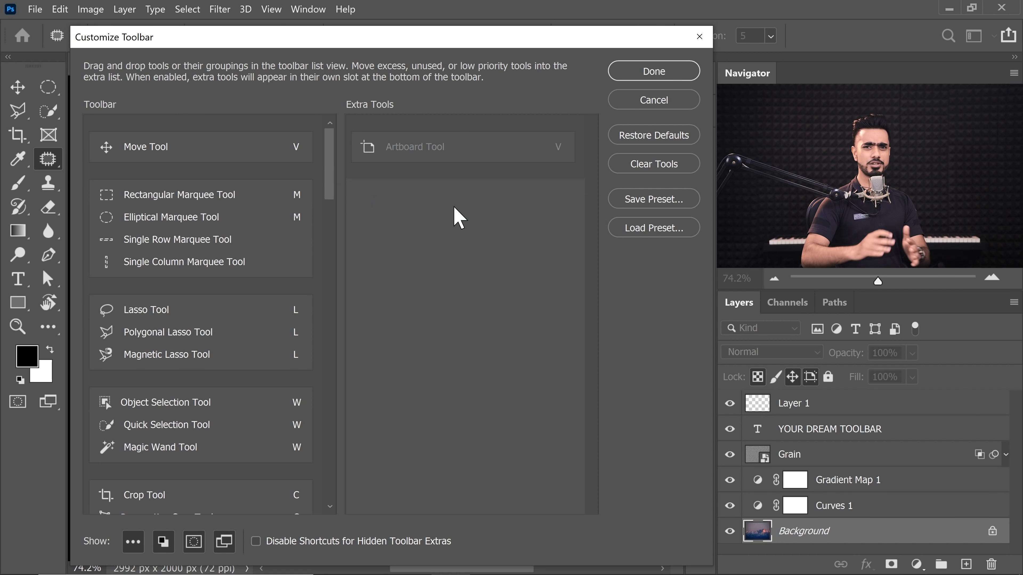
# Step: Move the Single Column Marquee and Pattern Stamp into Extra Tools
pyautogui.scroll(-3)
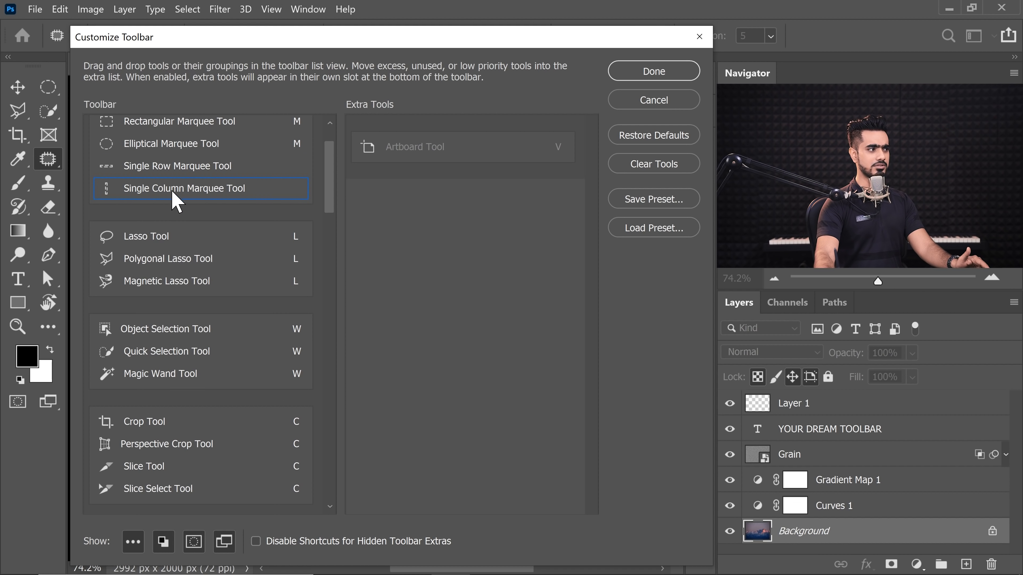
pyautogui.click(200, 143)
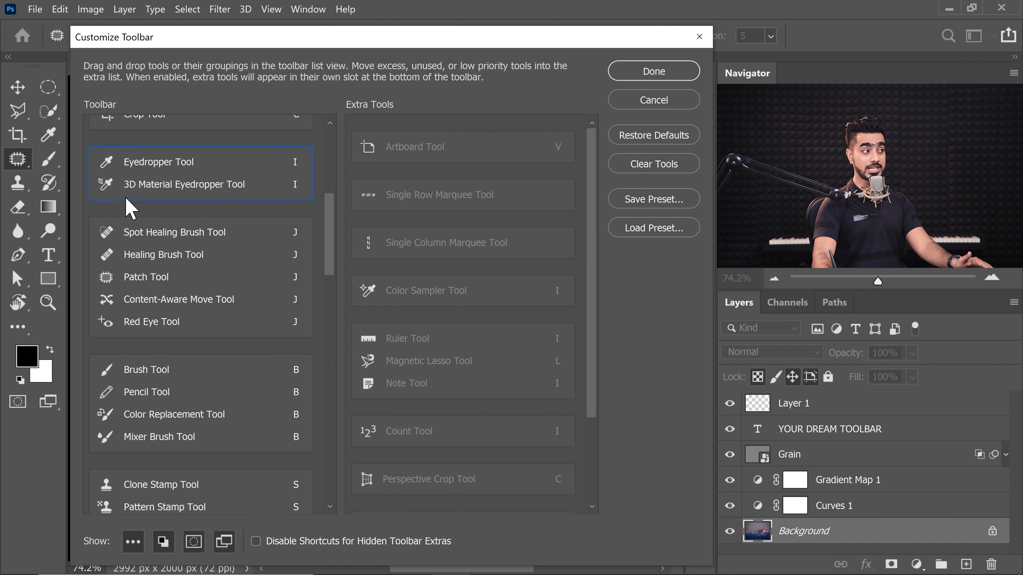
pyautogui.moveTo(216, 209)
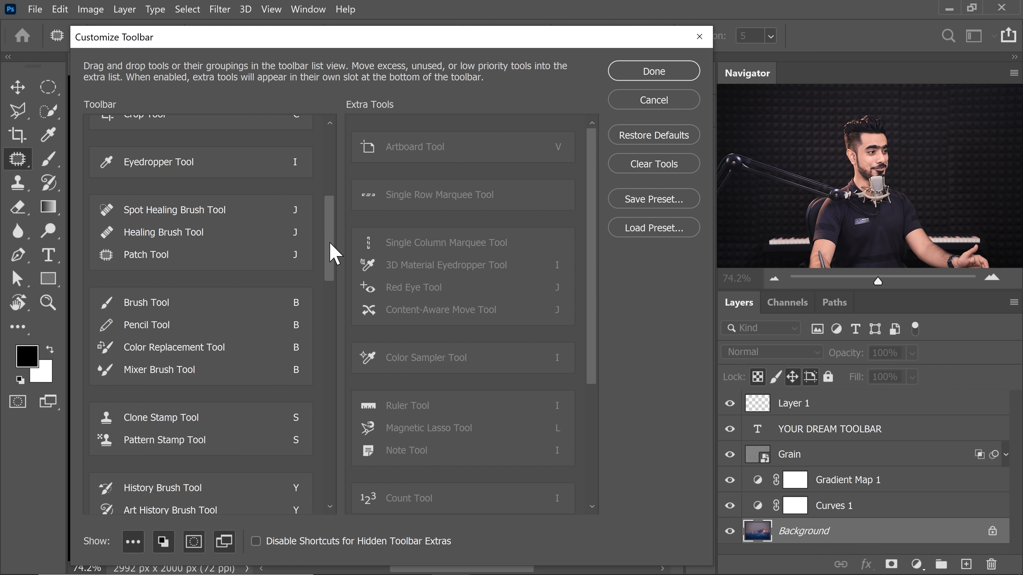
pyautogui.scroll(-3)
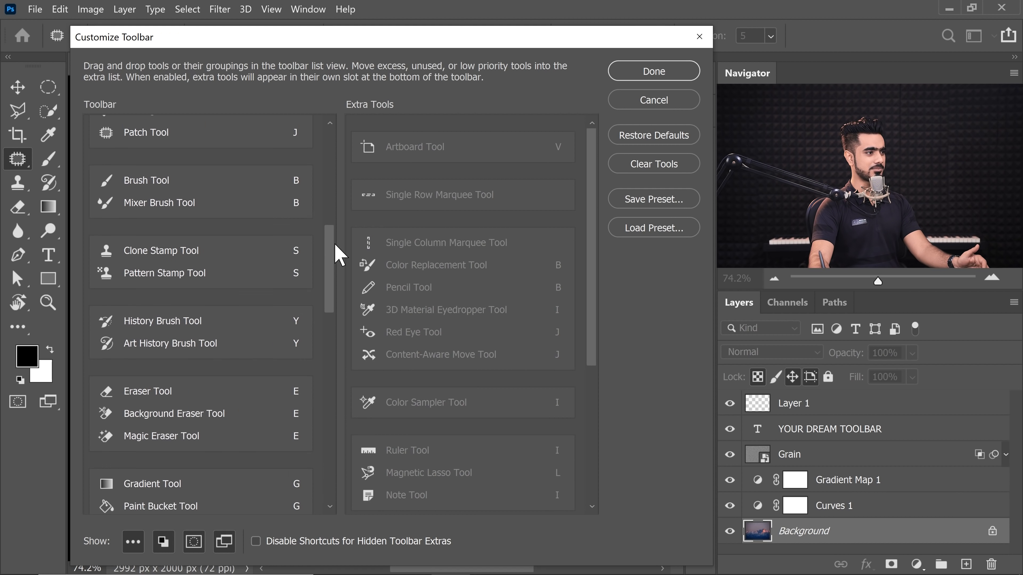
pyautogui.click(189, 272)
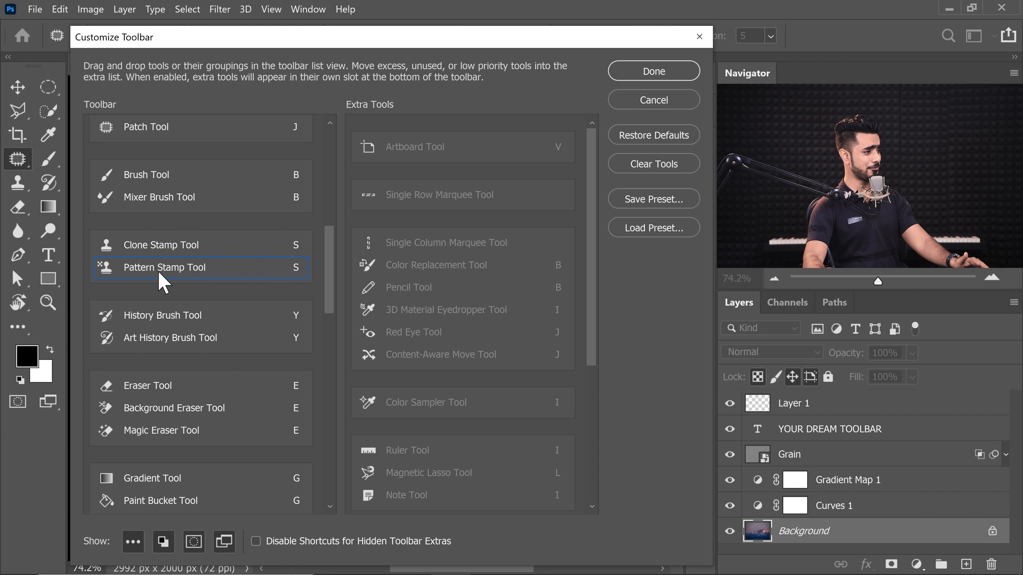
pyautogui.scroll(-3)
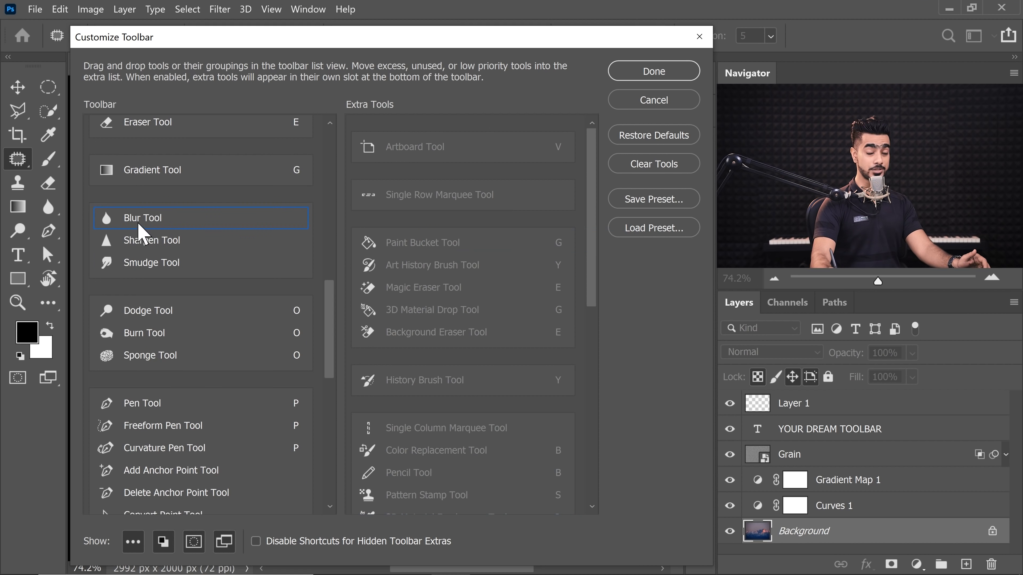
pyautogui.moveTo(143, 232)
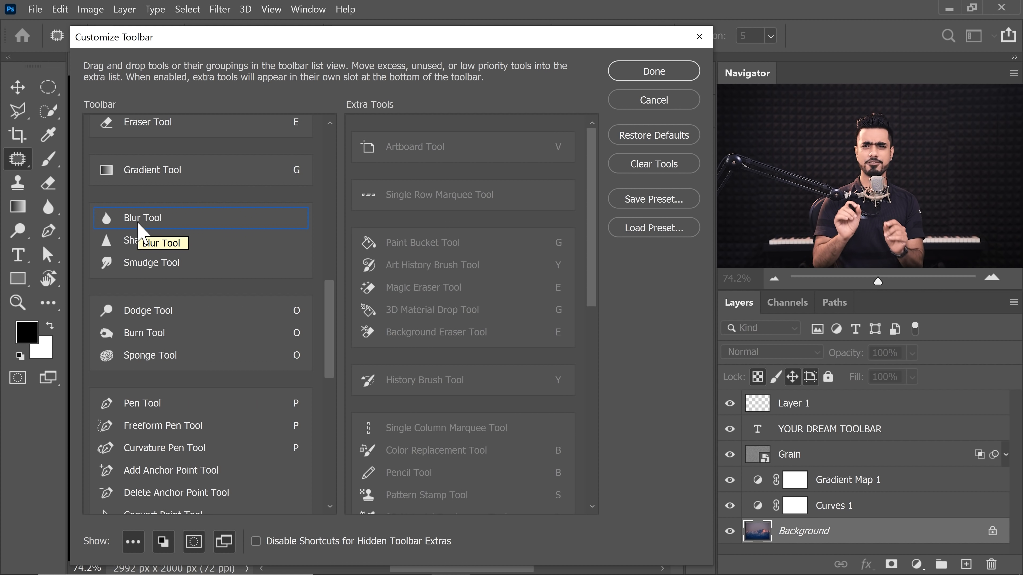
# Step: Move Blur, Sharpen, Zoom and Hand into Extra Tools
pyautogui.click(151, 241)
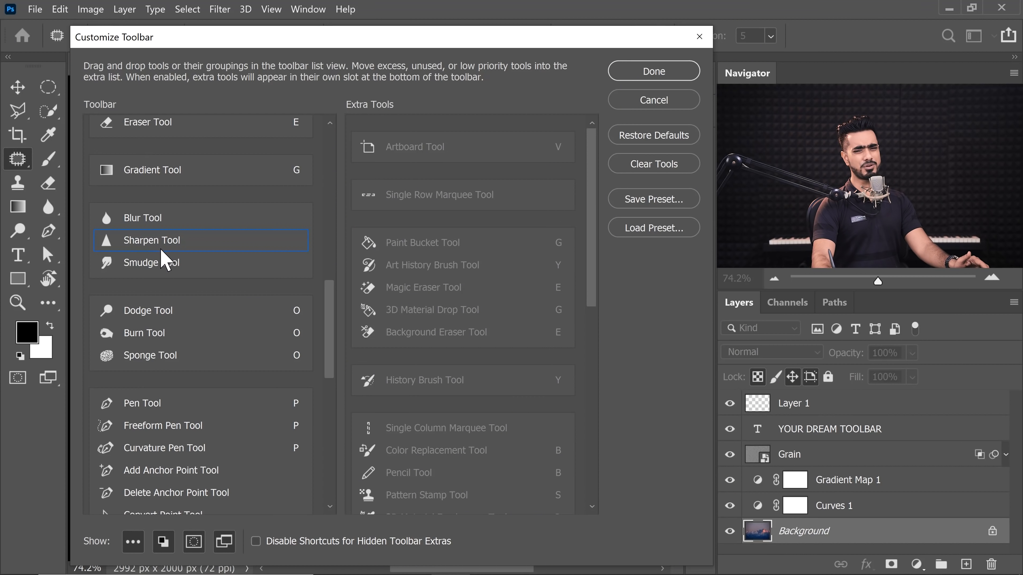
pyautogui.click(151, 262)
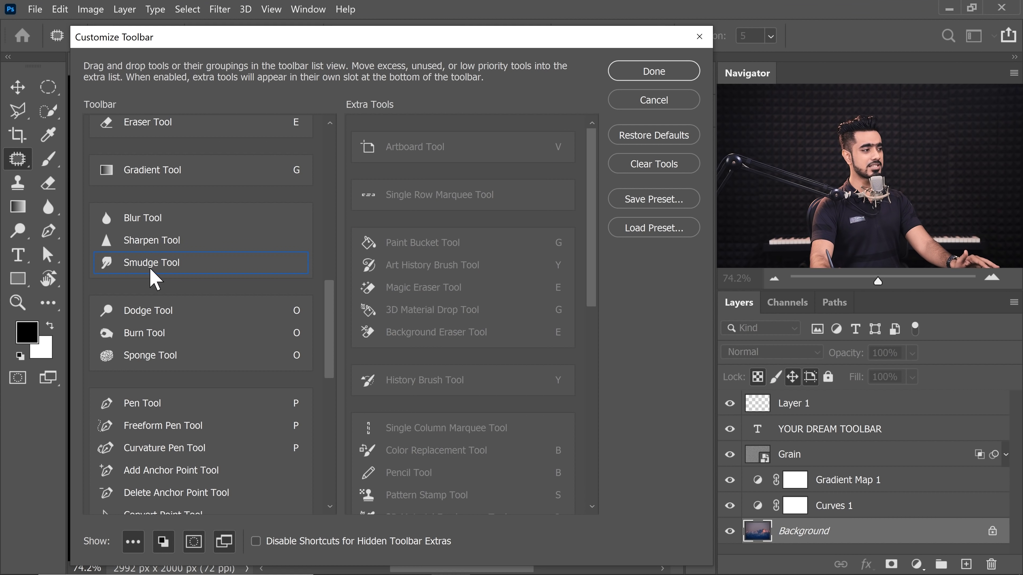
pyautogui.moveTo(151, 270)
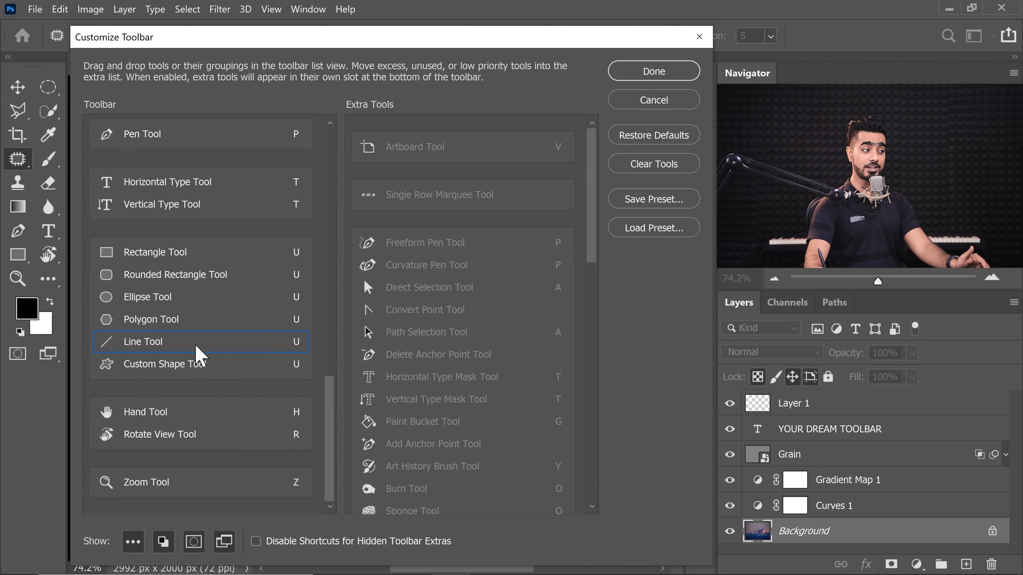
pyautogui.click(146, 482)
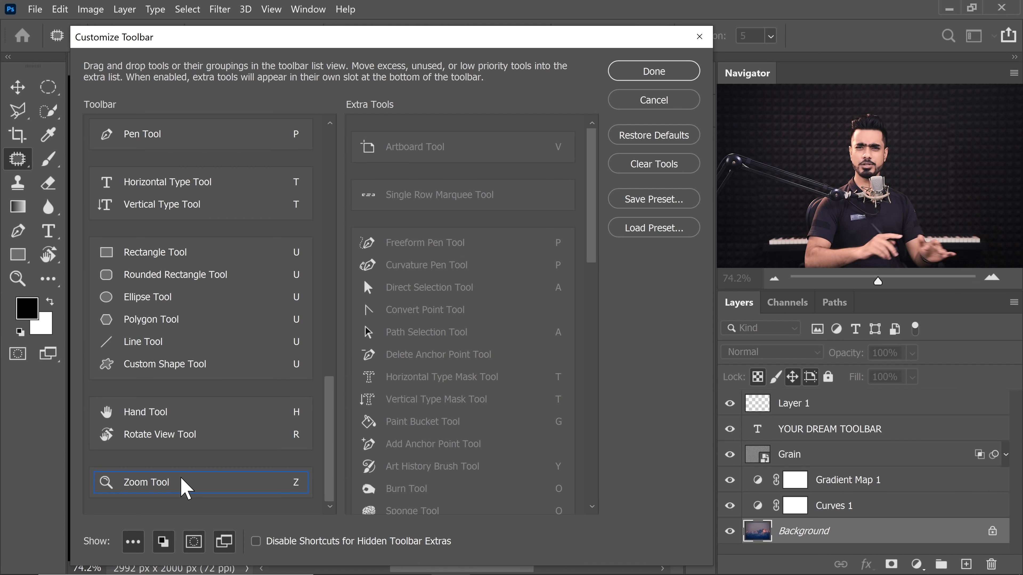
pyautogui.moveTo(182, 484)
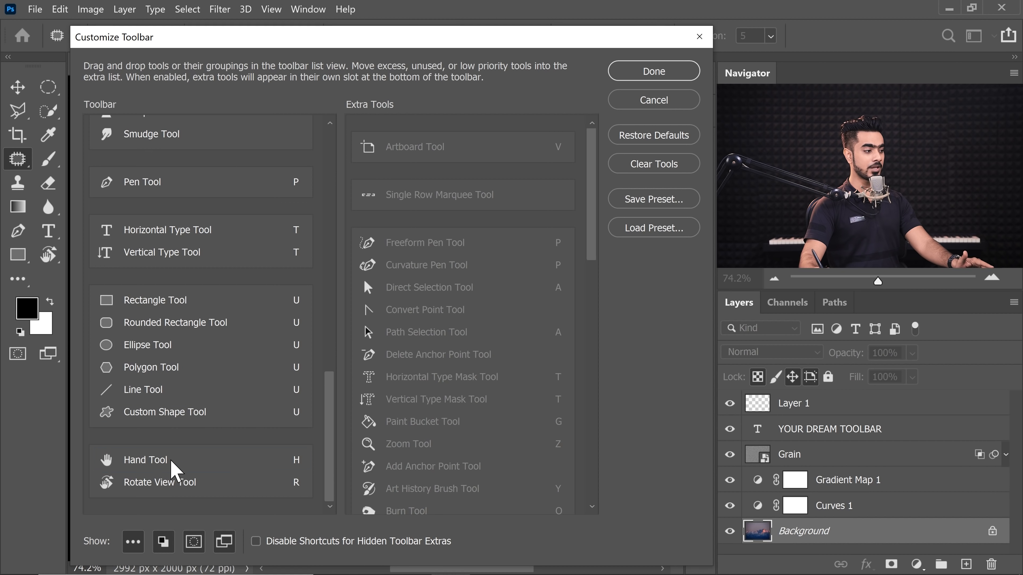
pyautogui.click(150, 460)
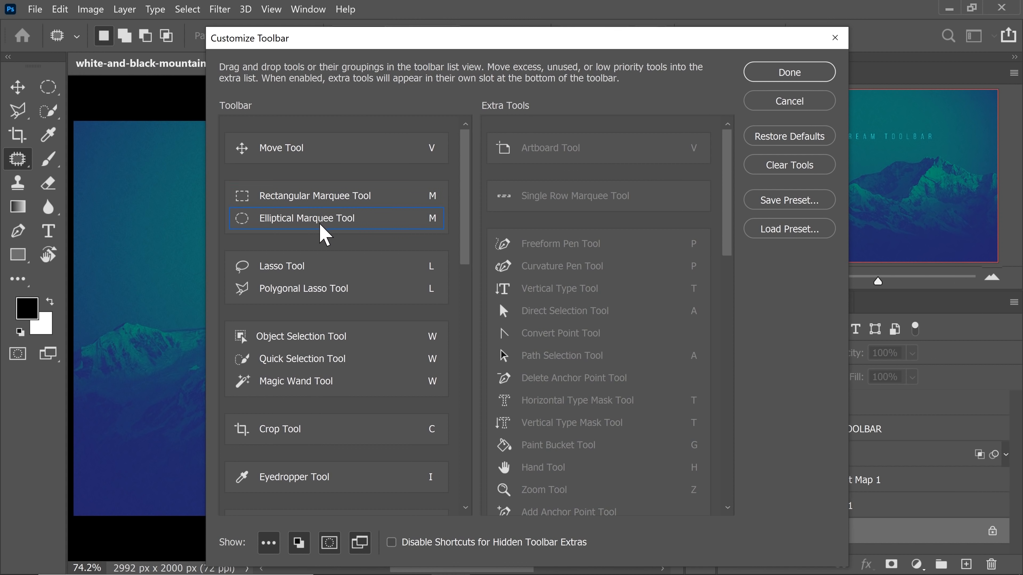
pyautogui.moveTo(297, 245)
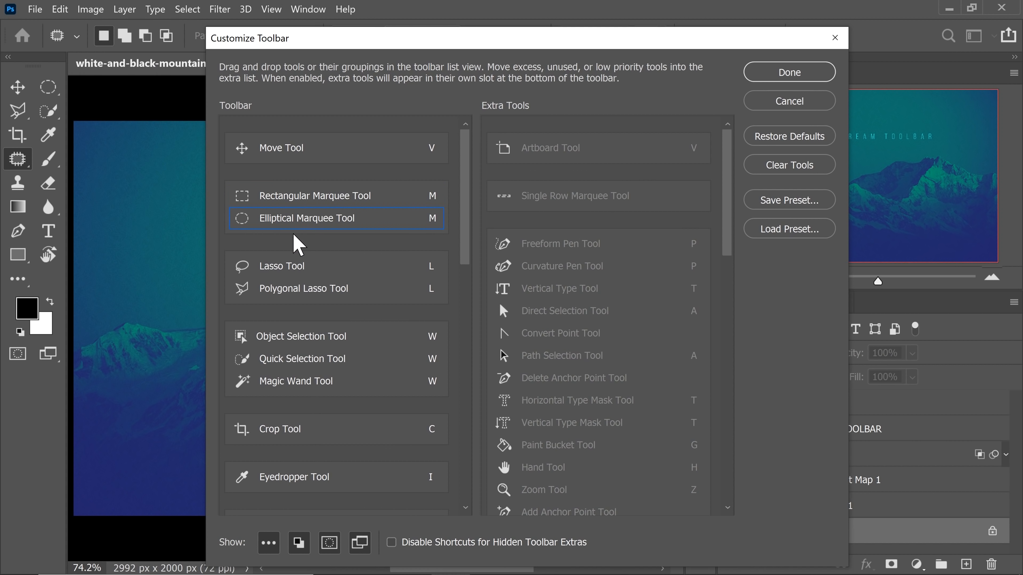
# Step: Give the Elliptical Marquee its own slot apart from the Rectangular Marquee
pyautogui.moveTo(306, 218); pyautogui.dragTo(305, 239)
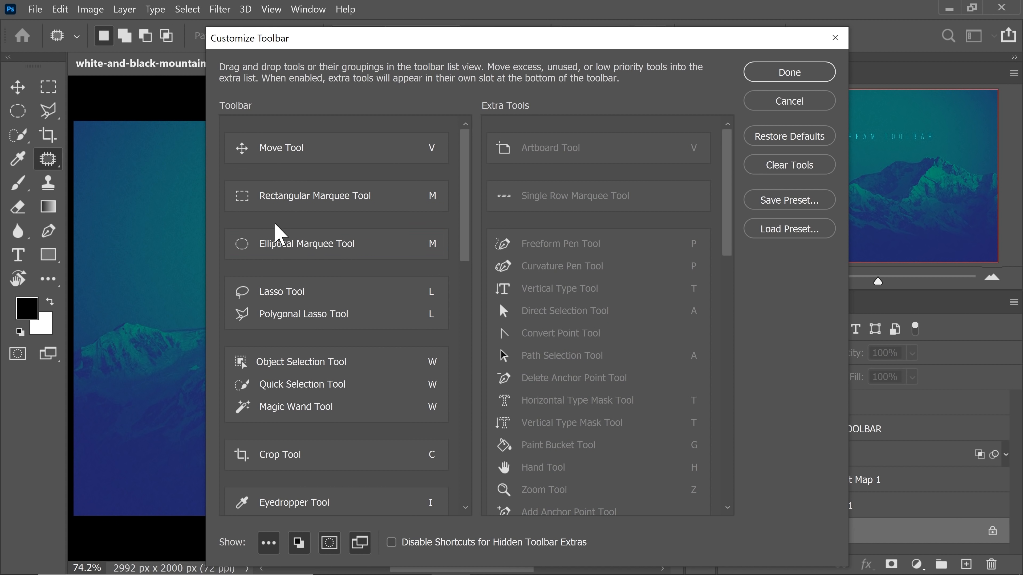
pyautogui.moveTo(31, 113)
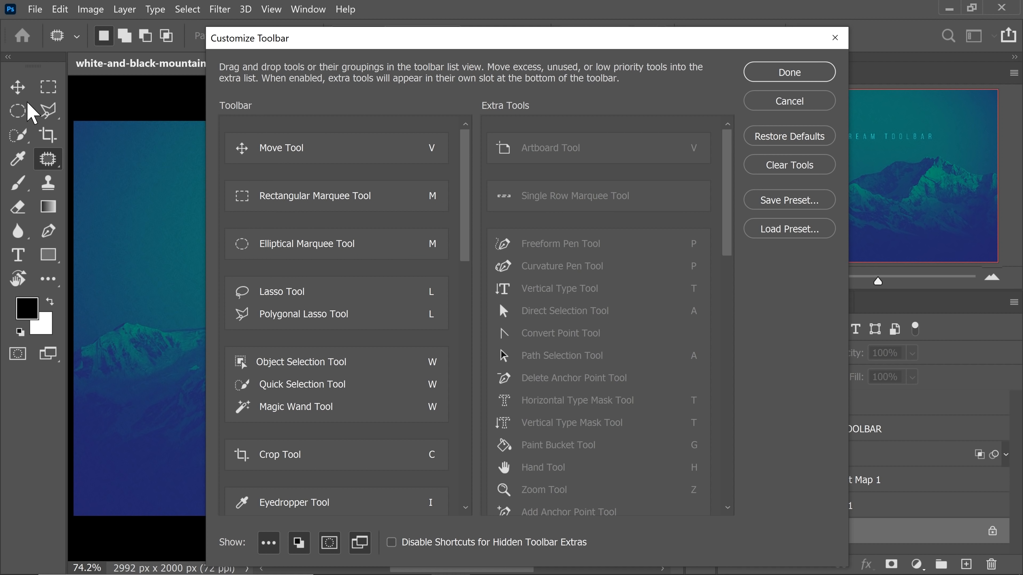
pyautogui.moveTo(37, 89)
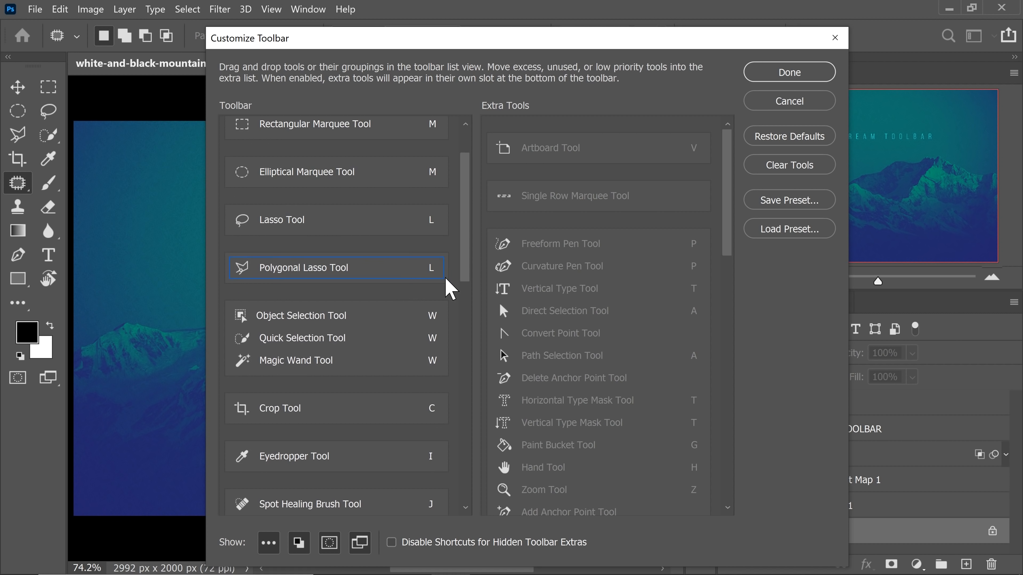
# Step: Scroll through the toolbar list to review the lasso, brush and blur groups
pyautogui.scroll(-3)
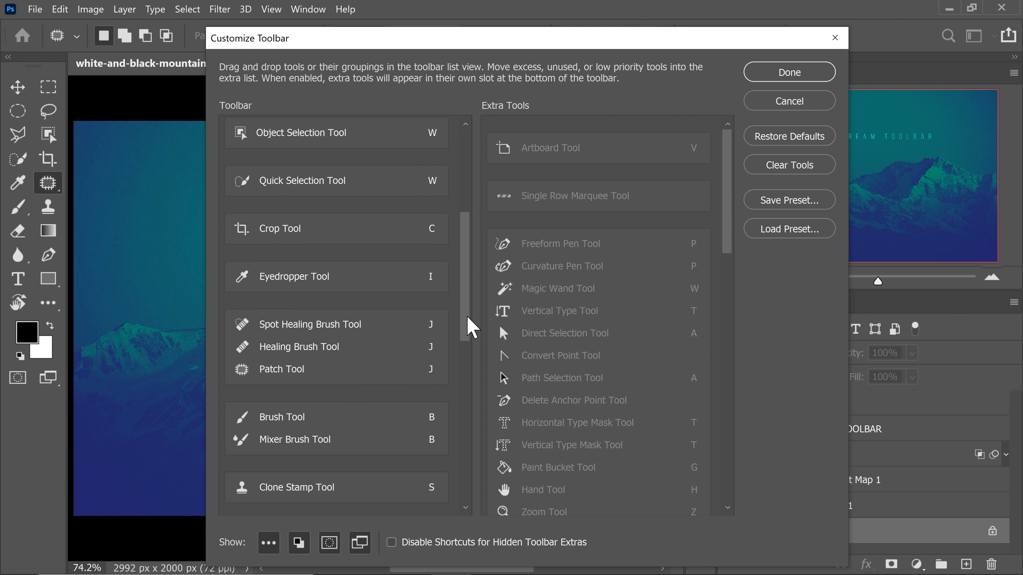
pyautogui.scroll(-3)
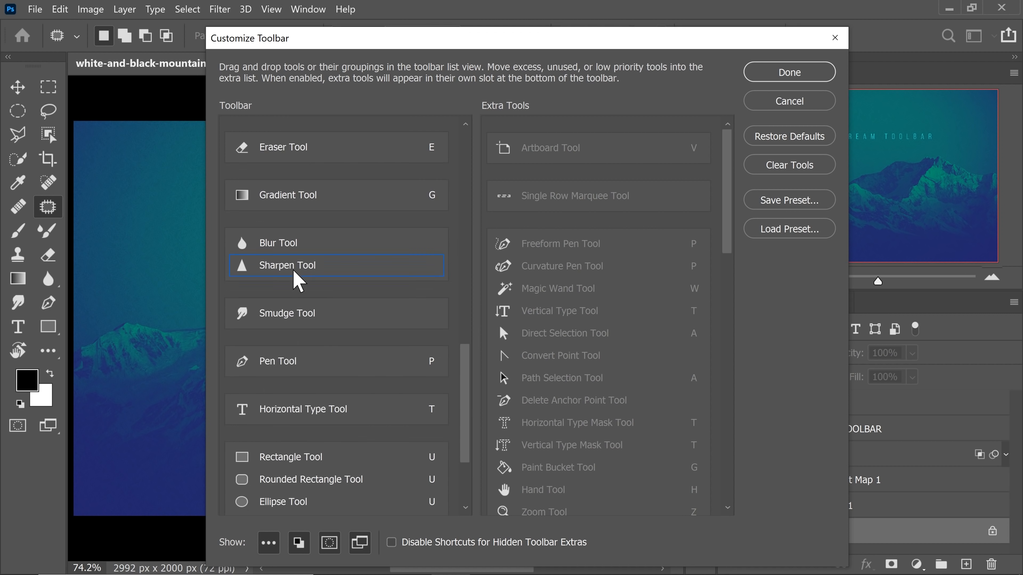
pyautogui.scroll(-3)
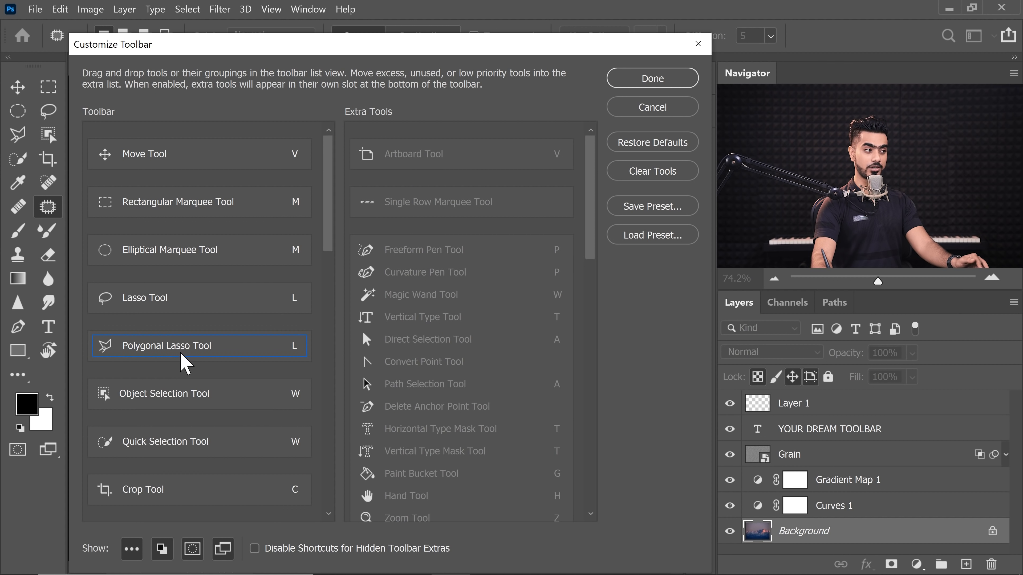
pyautogui.moveTo(191, 360)
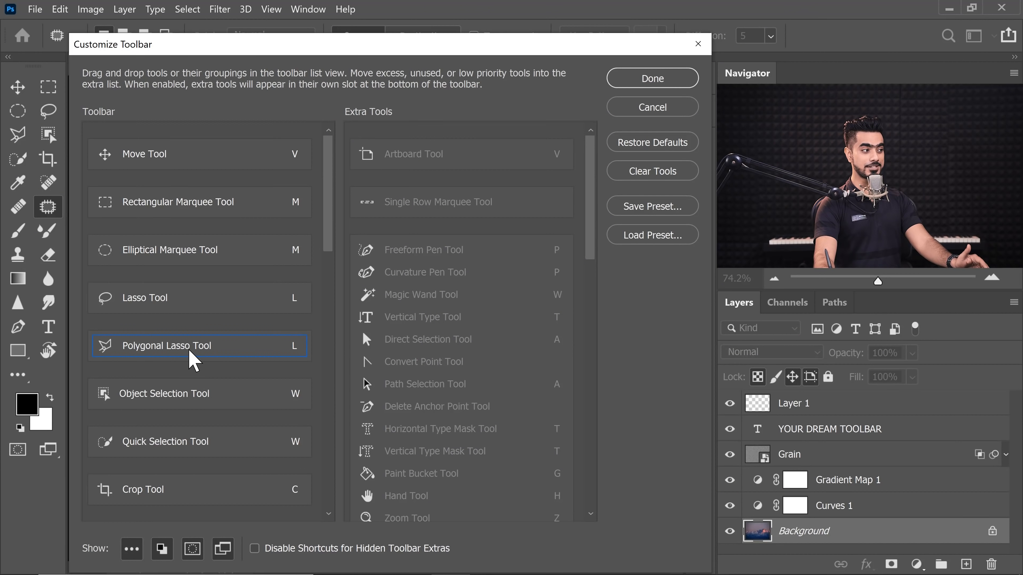
pyautogui.moveTo(114, 372)
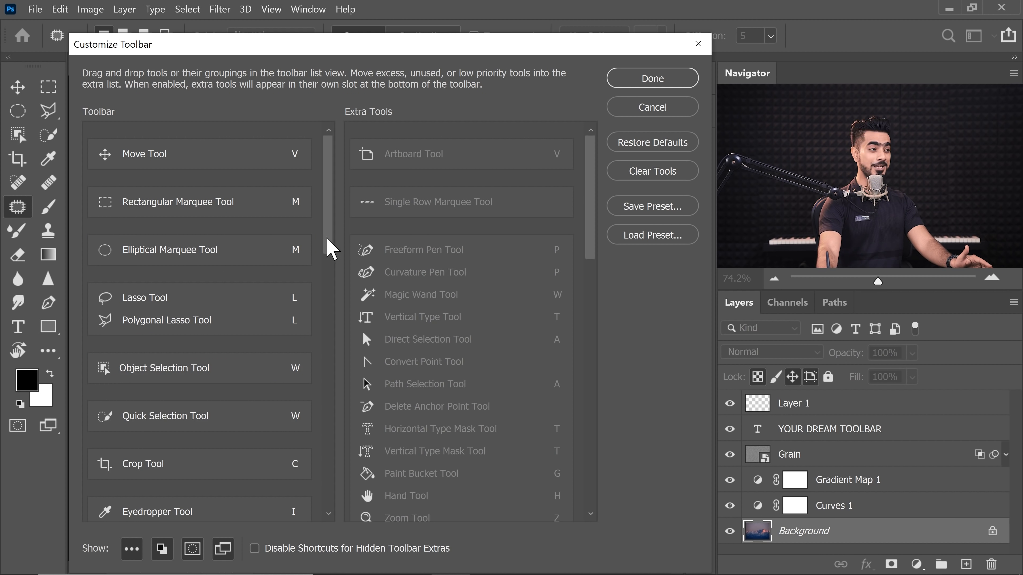
pyautogui.scroll(-3)
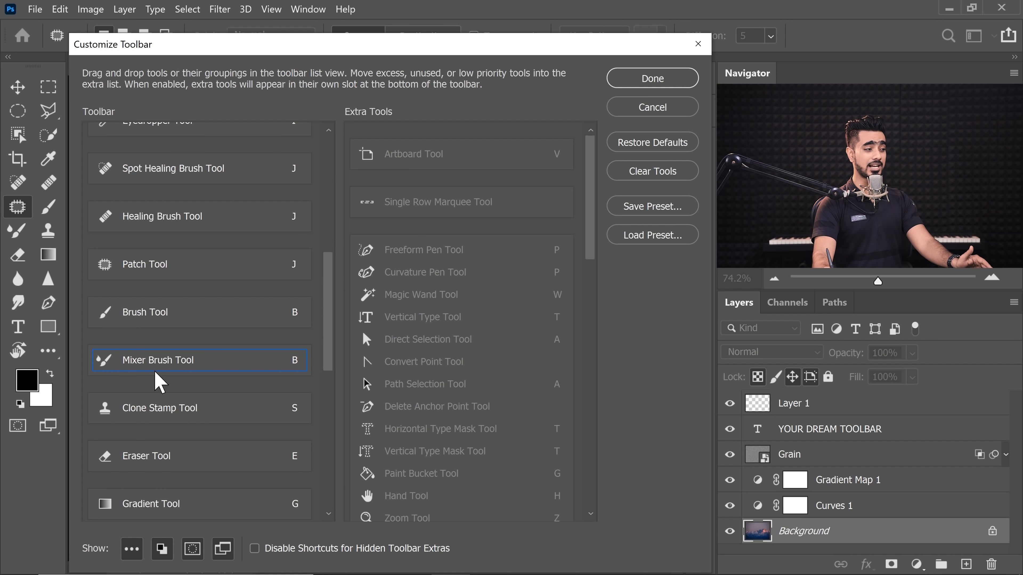
pyautogui.moveTo(156, 372)
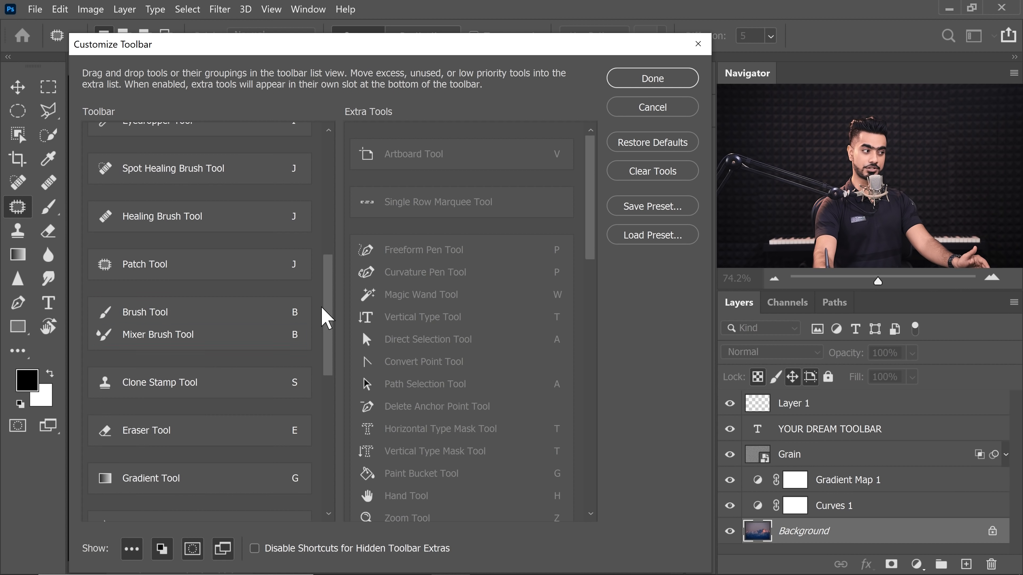
pyautogui.scroll(-3)
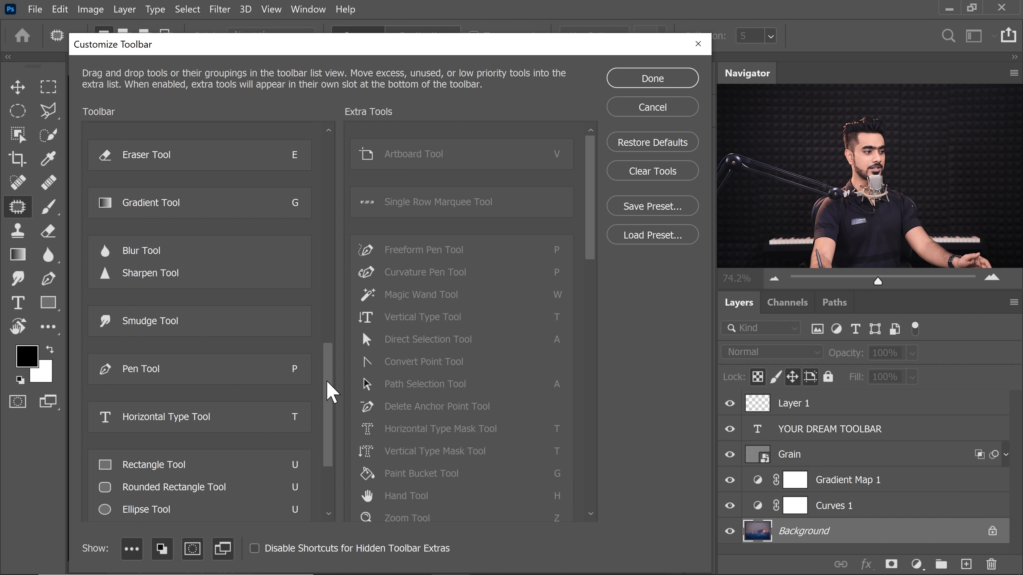
pyautogui.scroll(3)
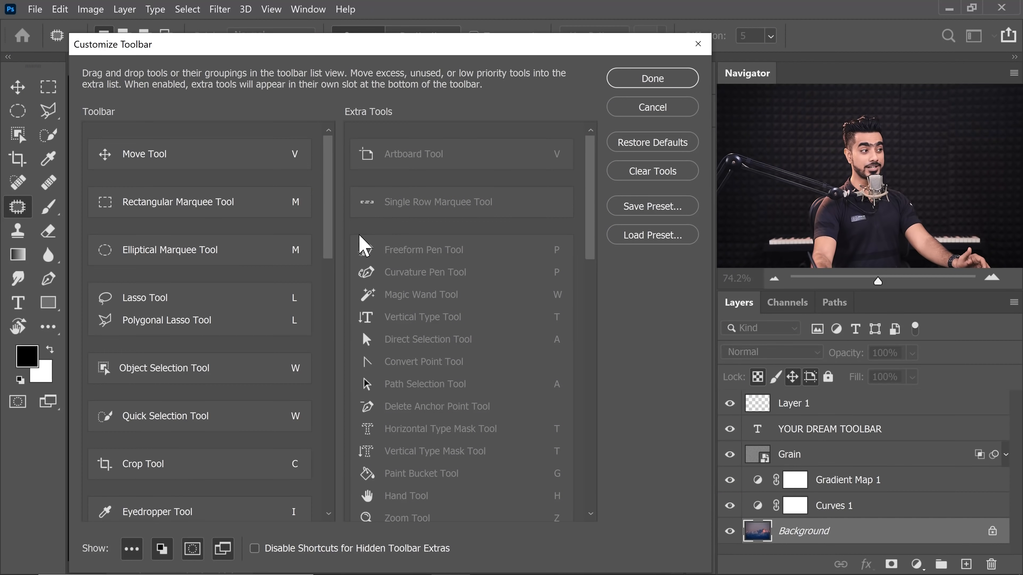
# Step: Bring Polygonal Lasso and Quick Selection up under Move, ahead of Rectangular Marquee
pyautogui.click(143, 154)
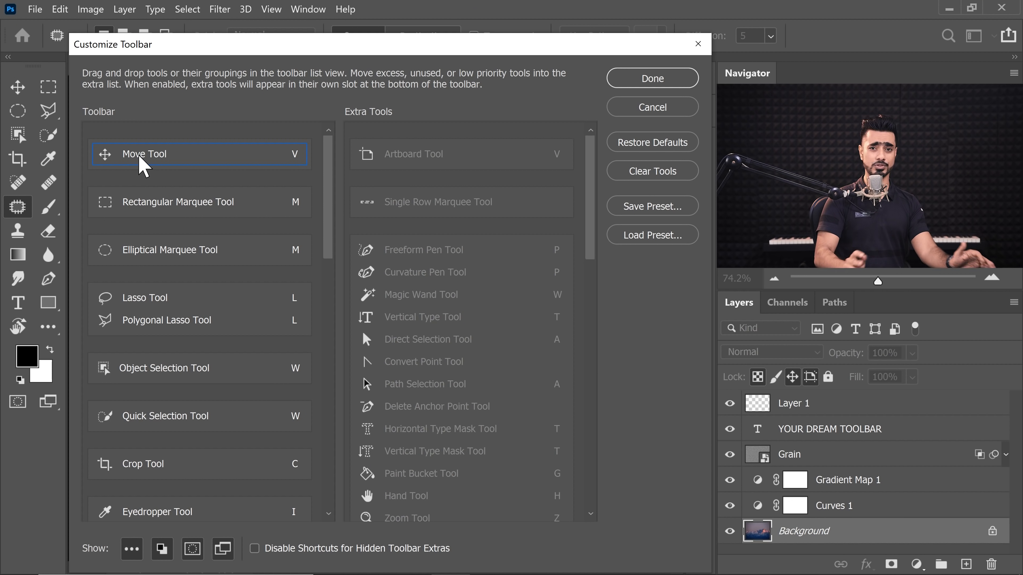
pyautogui.moveTo(136, 158)
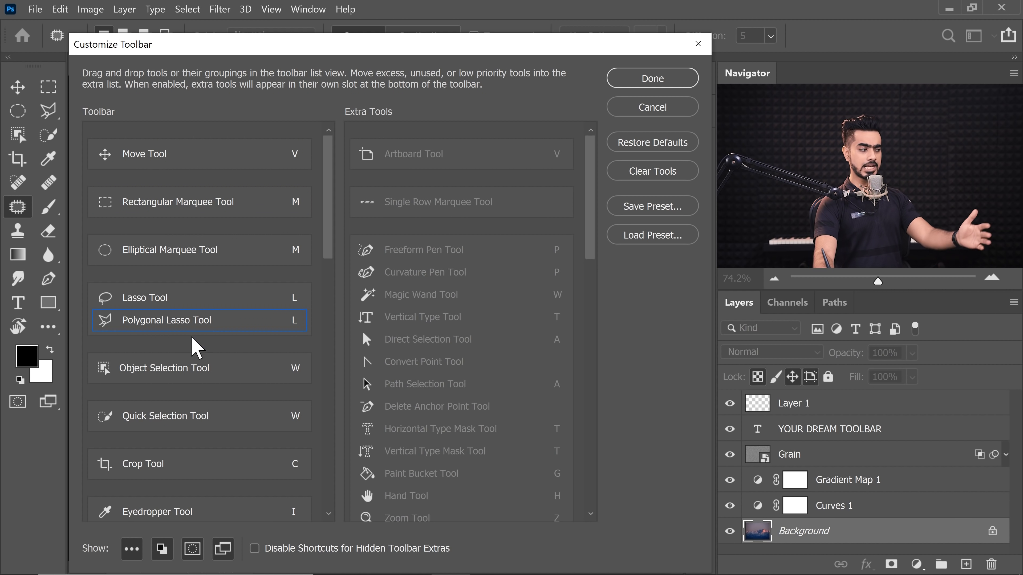
pyautogui.click(189, 201)
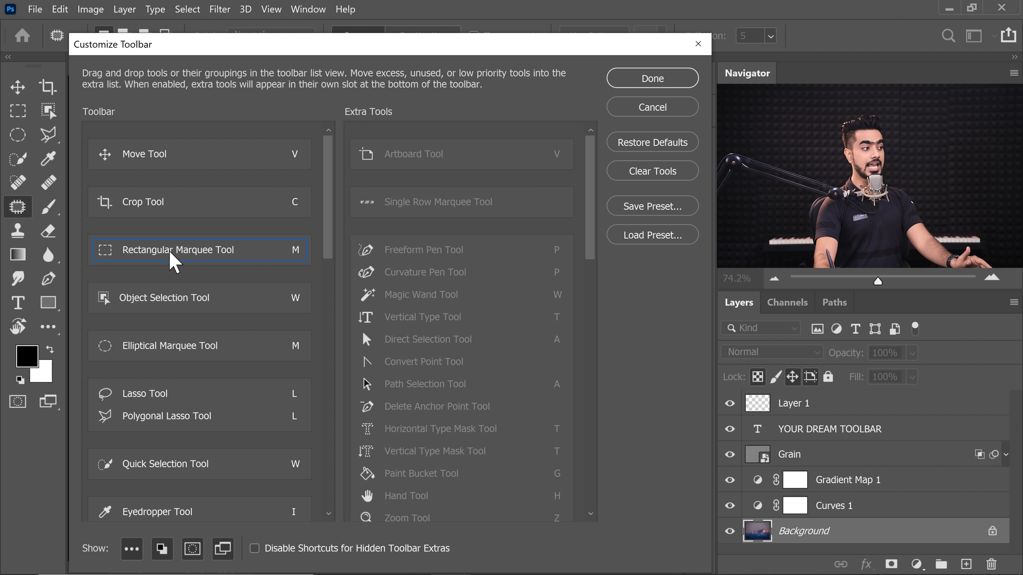
pyautogui.click(165, 464)
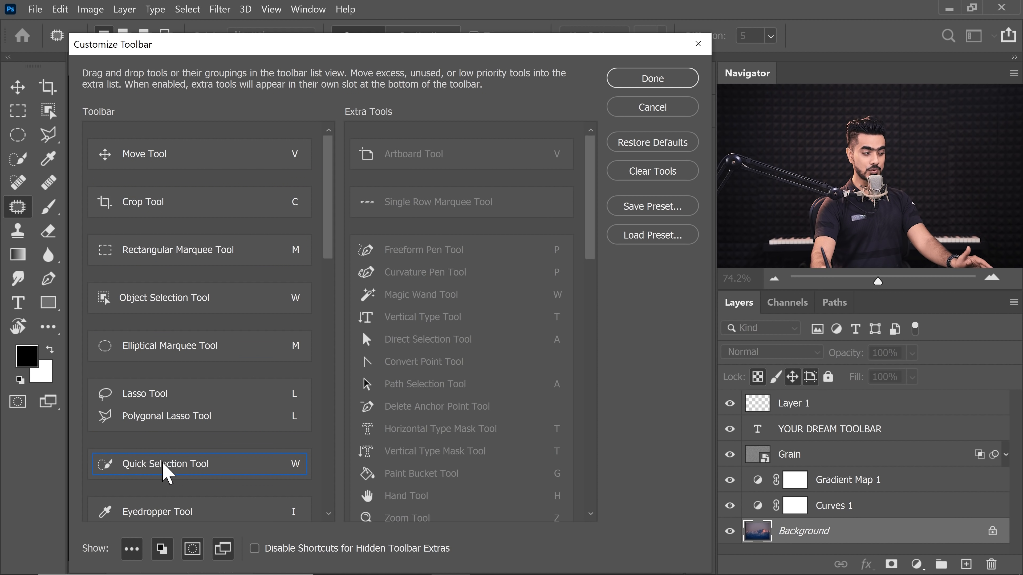
pyautogui.scroll(-3)
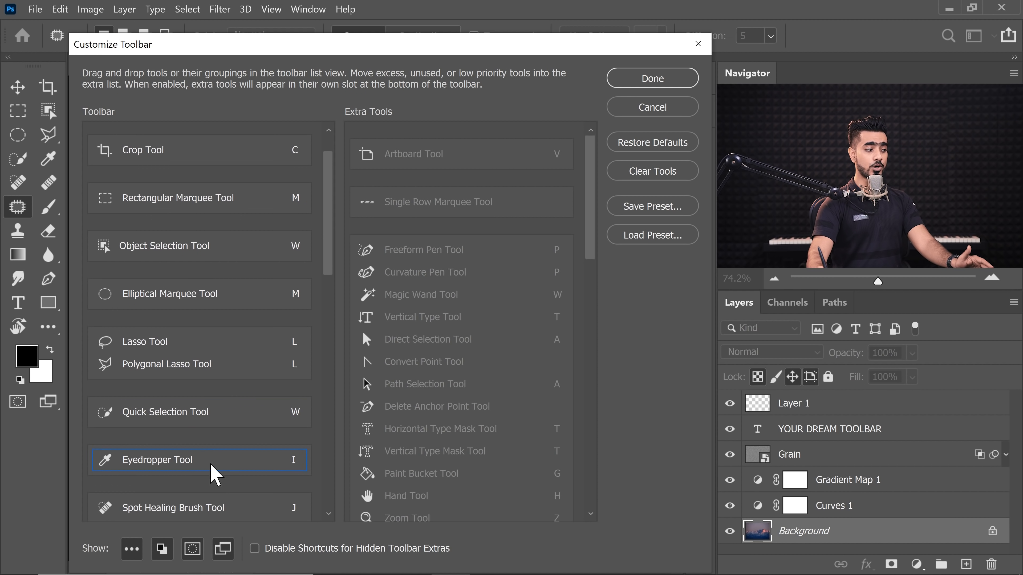
pyautogui.moveTo(209, 473)
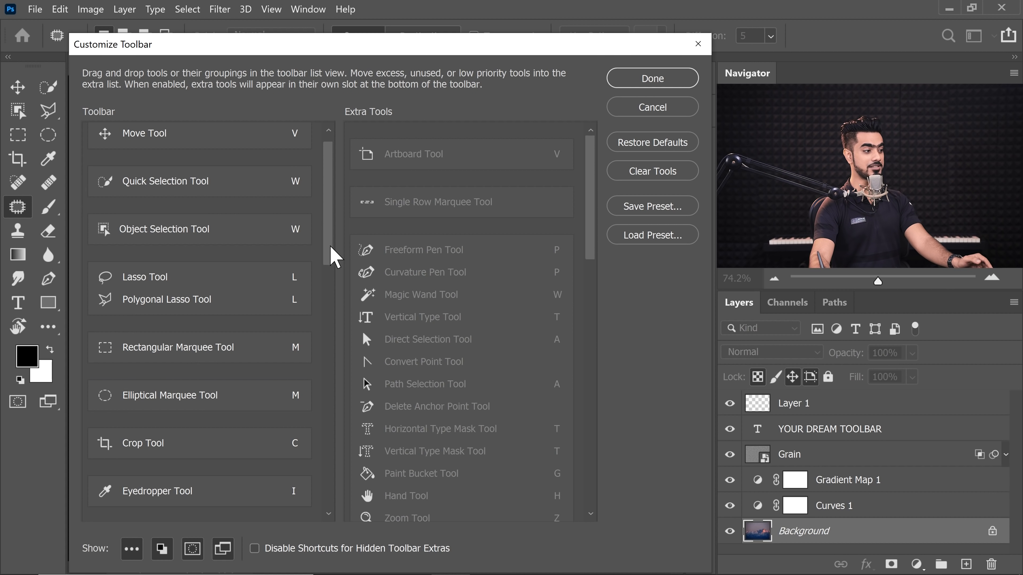
pyautogui.scroll(-3)
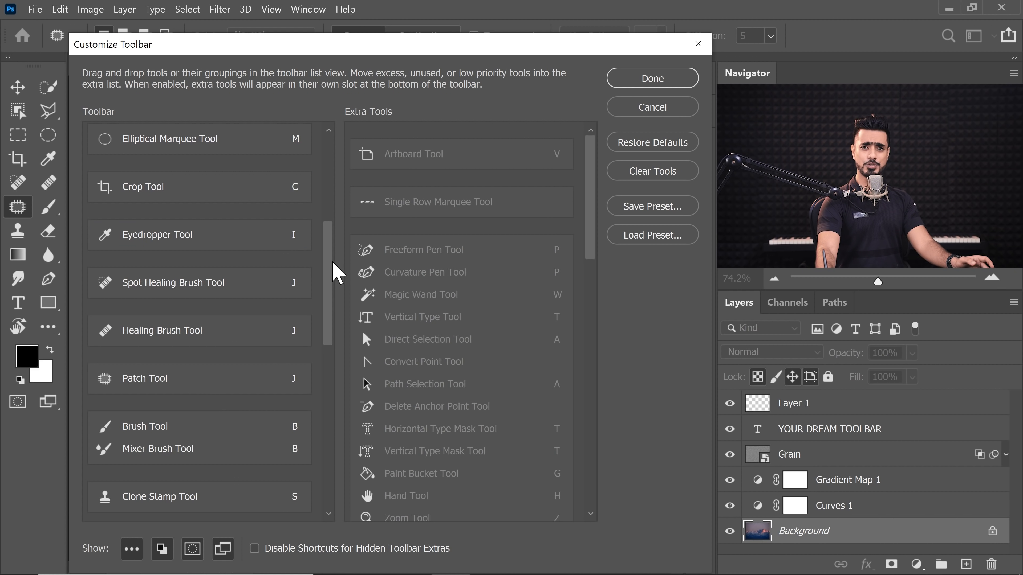
pyautogui.scroll(3)
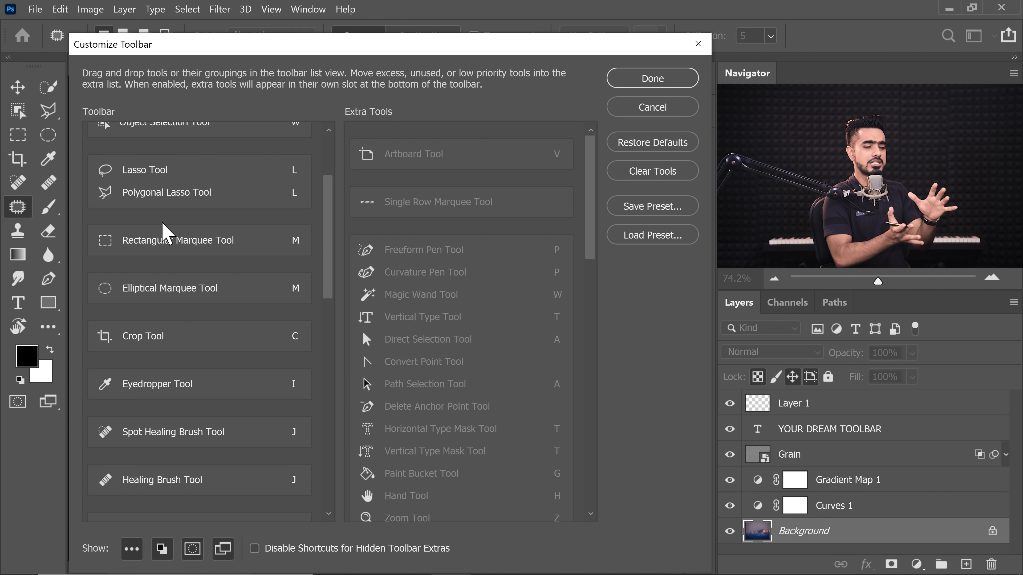
pyautogui.click(424, 249)
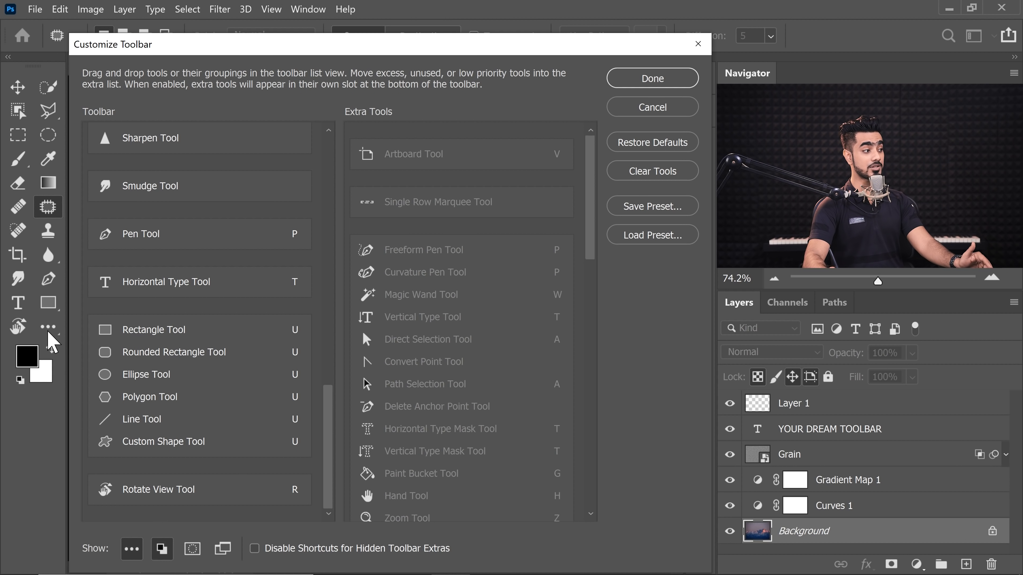
pyautogui.moveTo(97, 528)
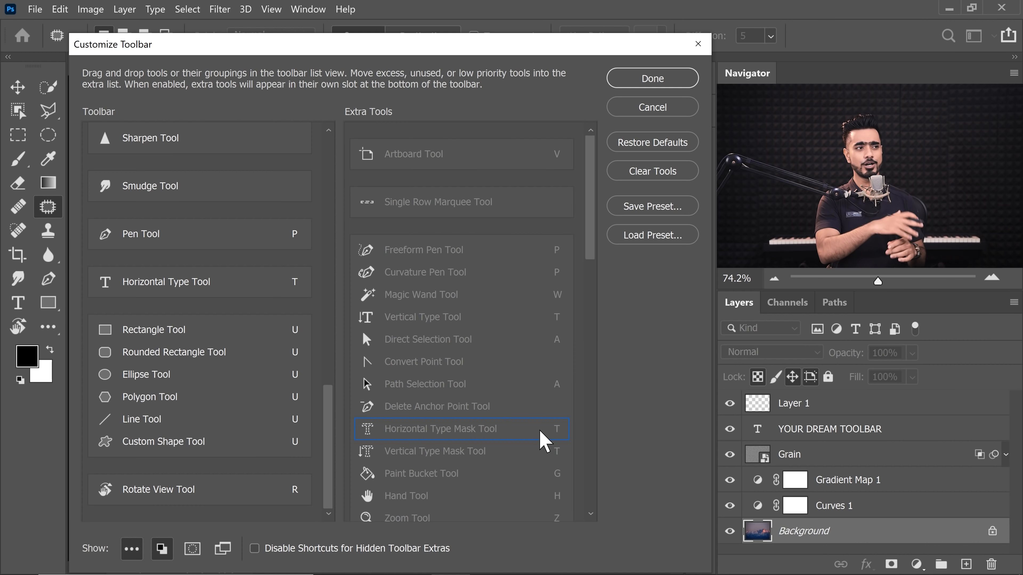
pyautogui.moveTo(638, 192)
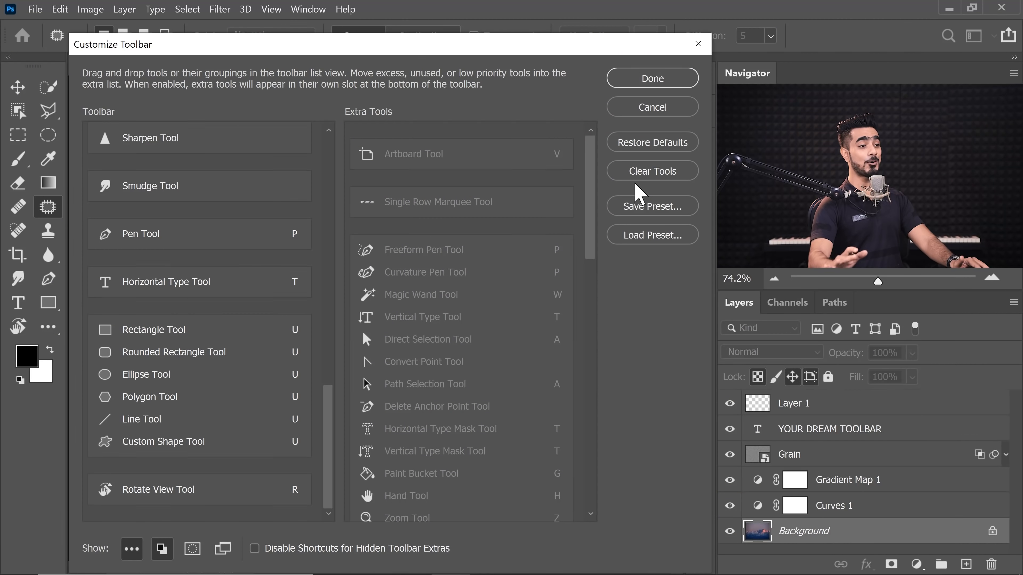
pyautogui.moveTo(652, 206)
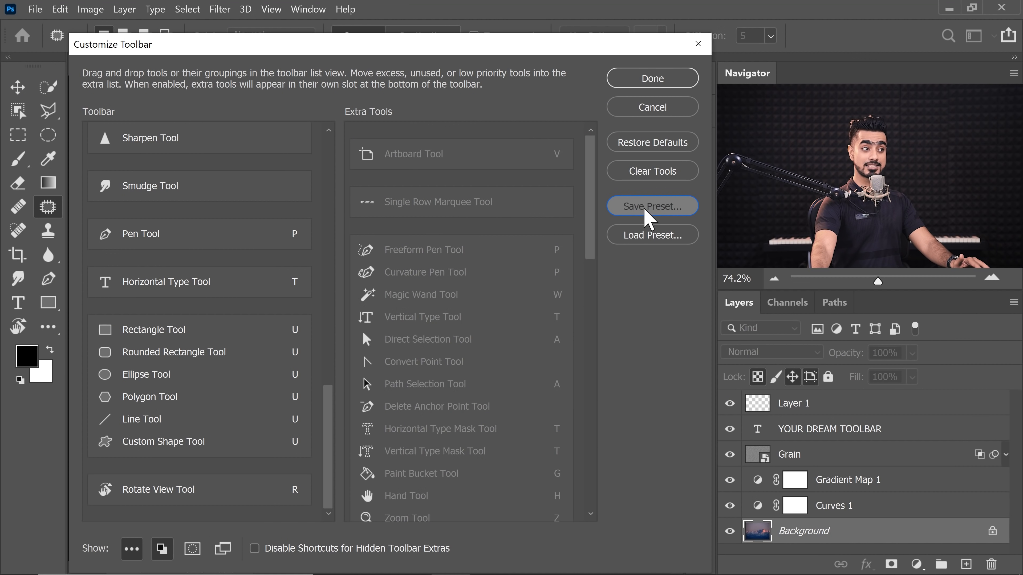
# Step: Save the toolbar layout as a preset named 'Unmesh'
pyautogui.click(651, 205)
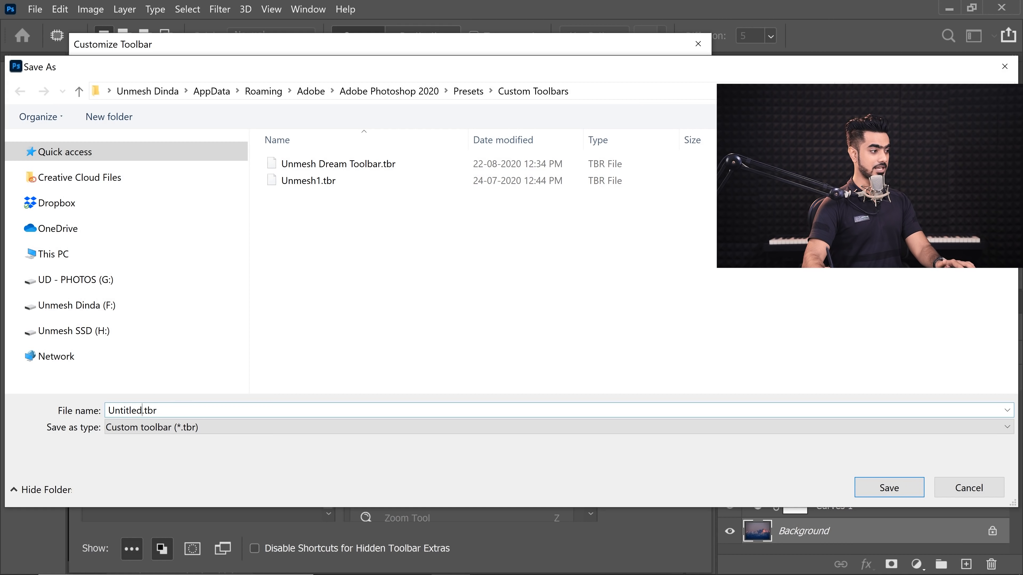
pyautogui.write('Unmesh Dream Too')
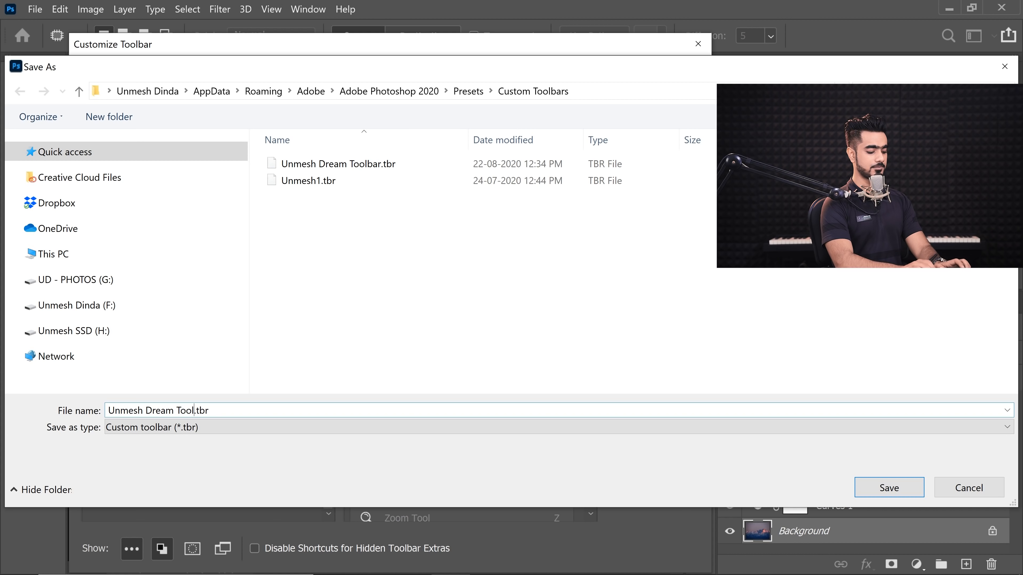
pyautogui.click(338, 164)
pyautogui.write('bar 1')
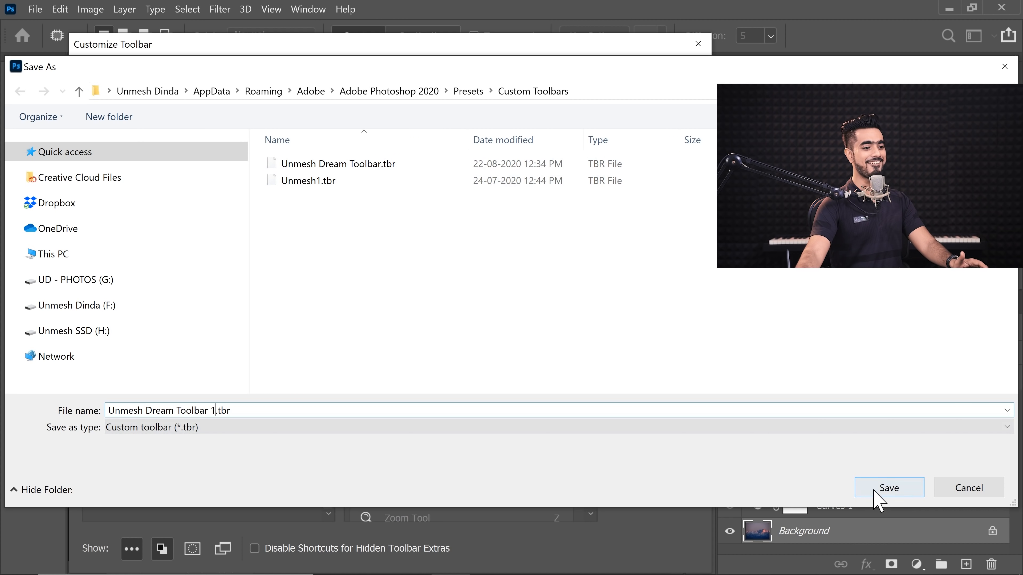
pyautogui.click(888, 488)
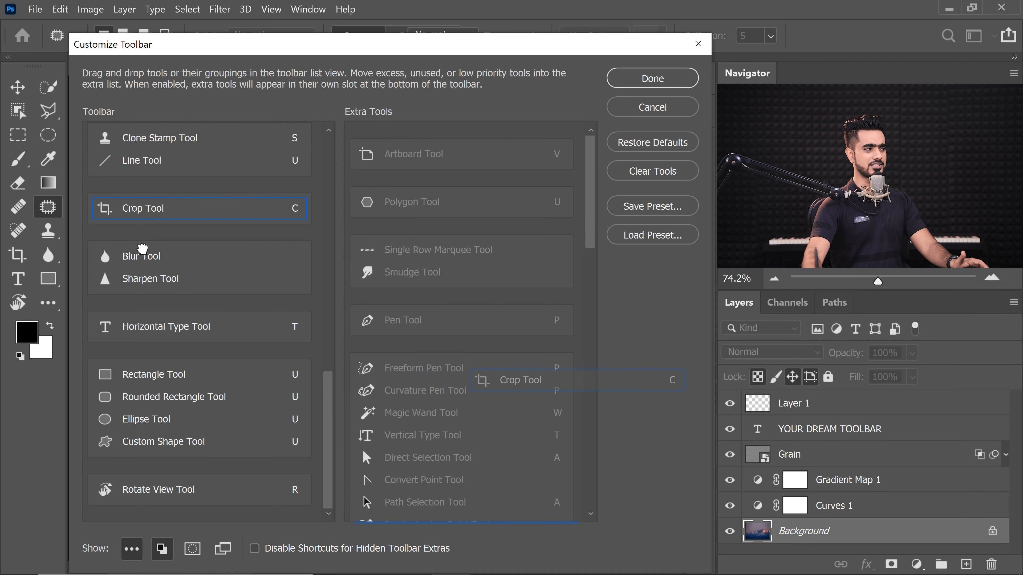
# Step: Finish customizing, reveal the hidden extra tools and reopen Customize Toolbar
pyautogui.click(651, 79)
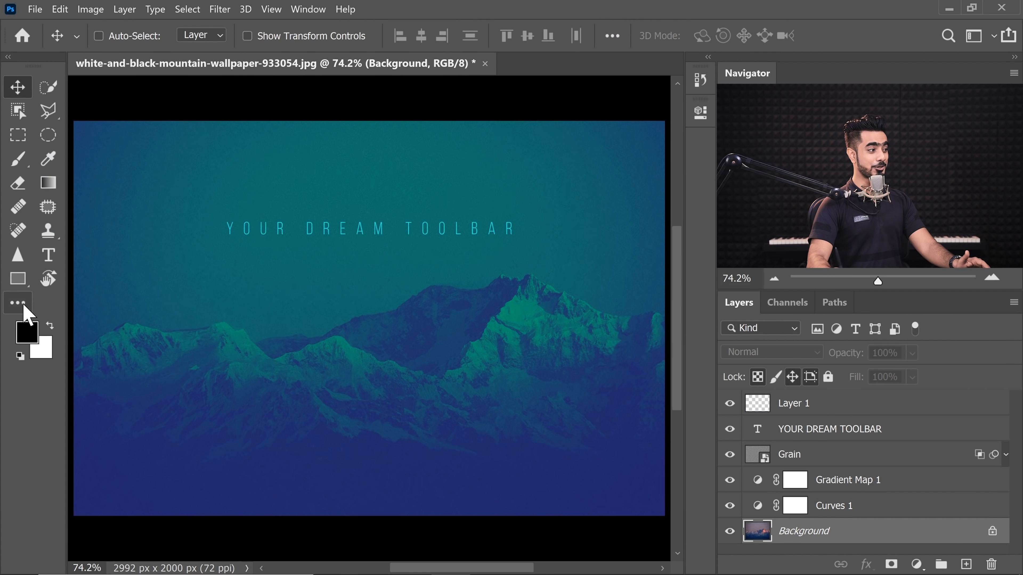
pyautogui.click(18, 302)
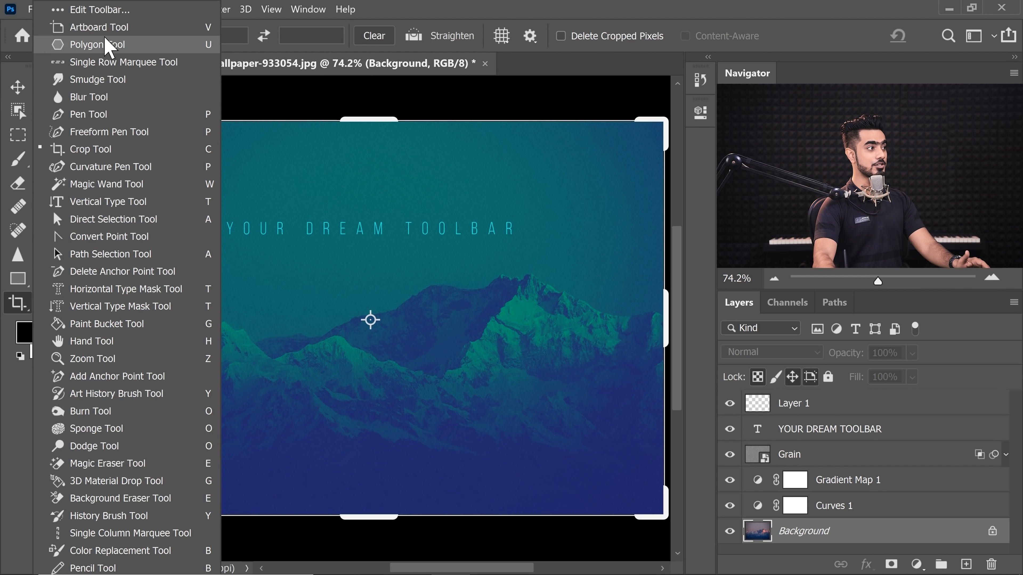
pyautogui.click(99, 9)
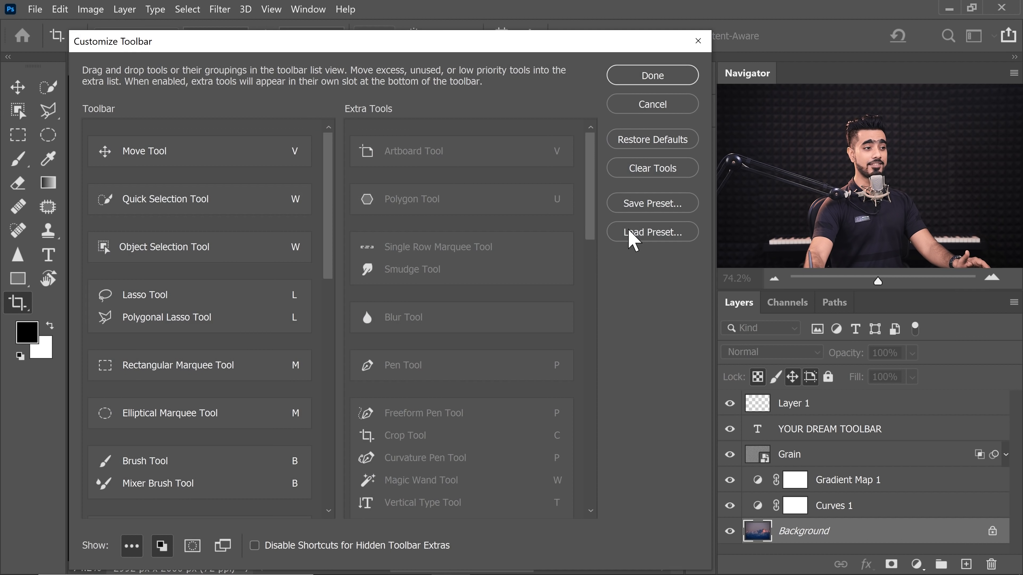
# Step: Load the most recently saved toolbar preset
pyautogui.click(652, 232)
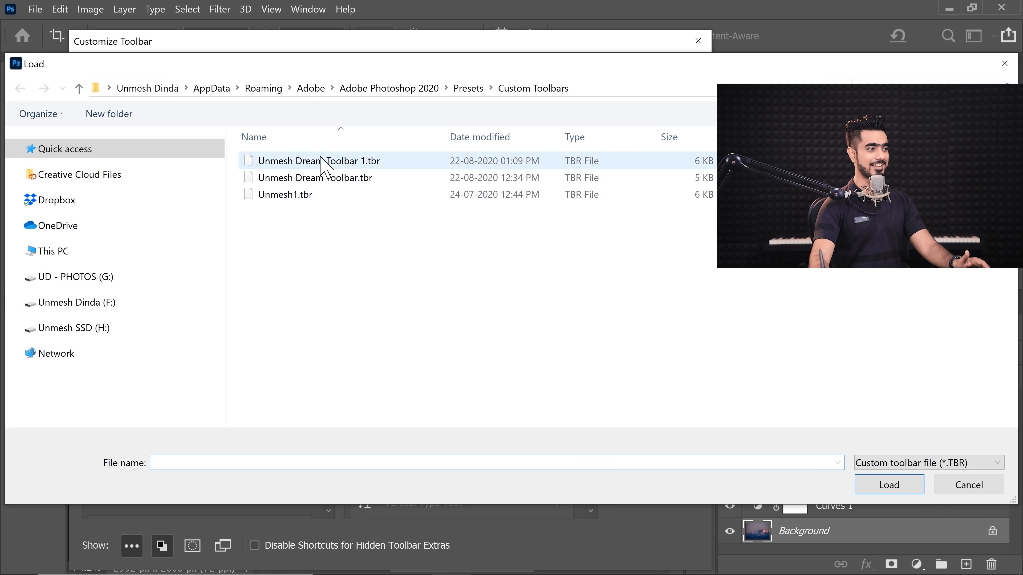
pyautogui.click(318, 161)
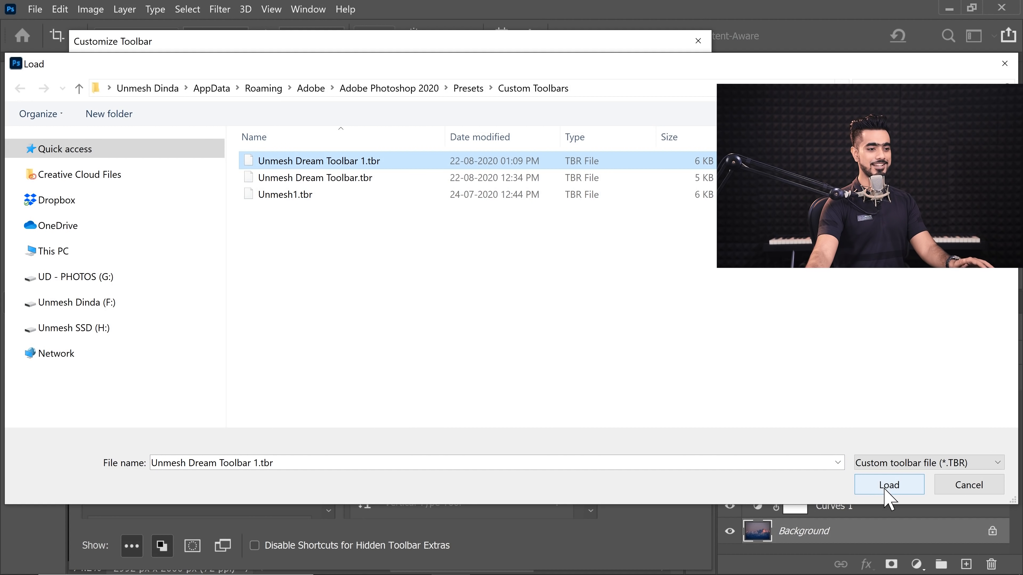
pyautogui.click(888, 485)
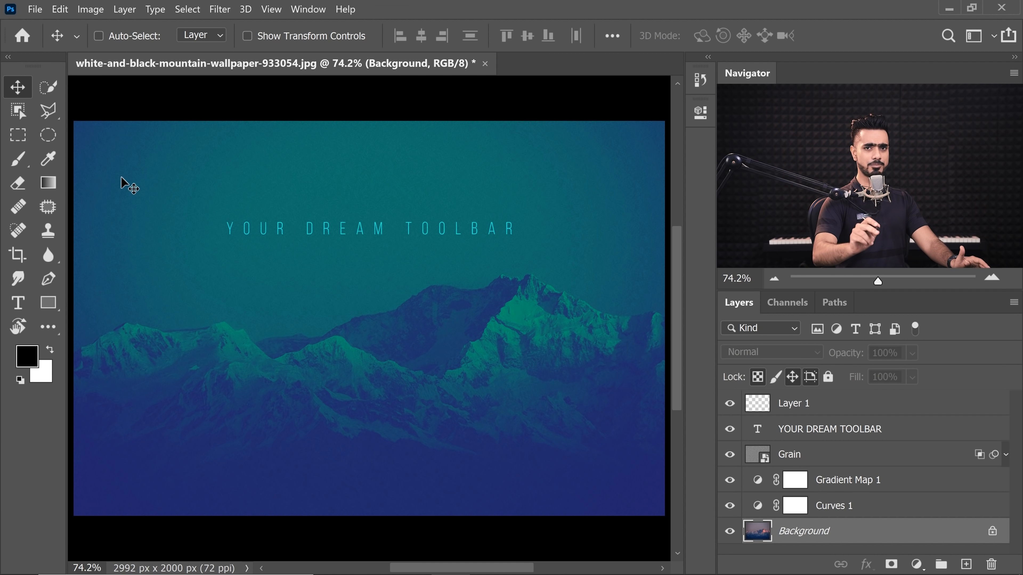
pyautogui.moveTo(47, 207)
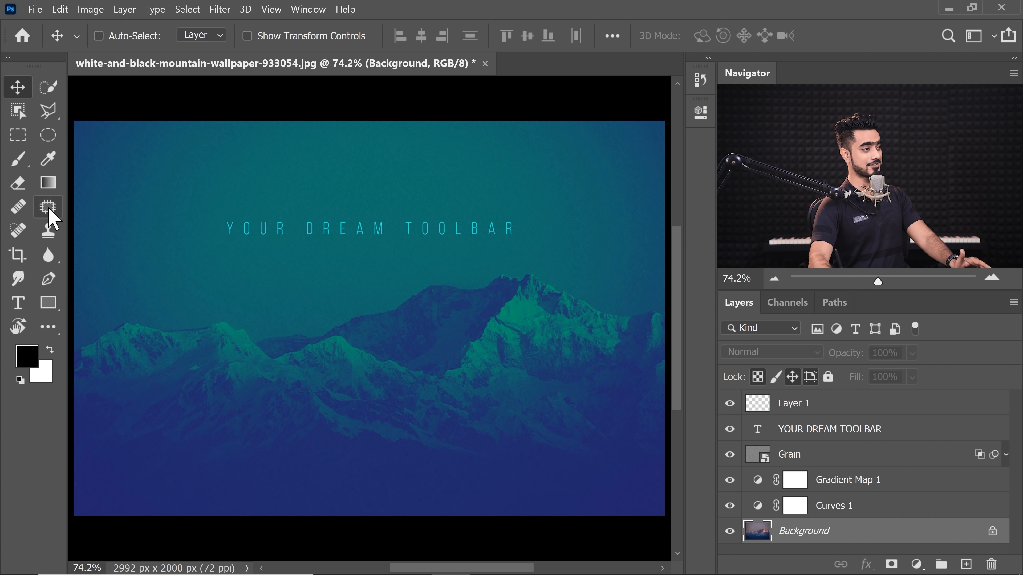
# Step: Switch to the Patch Tool in the customized toolbar
pyautogui.click(47, 207)
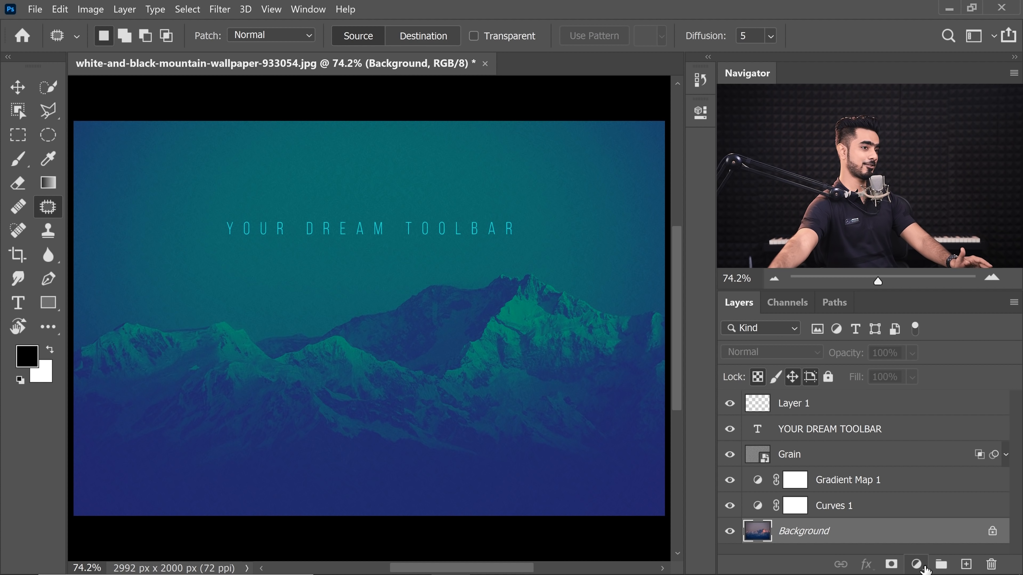